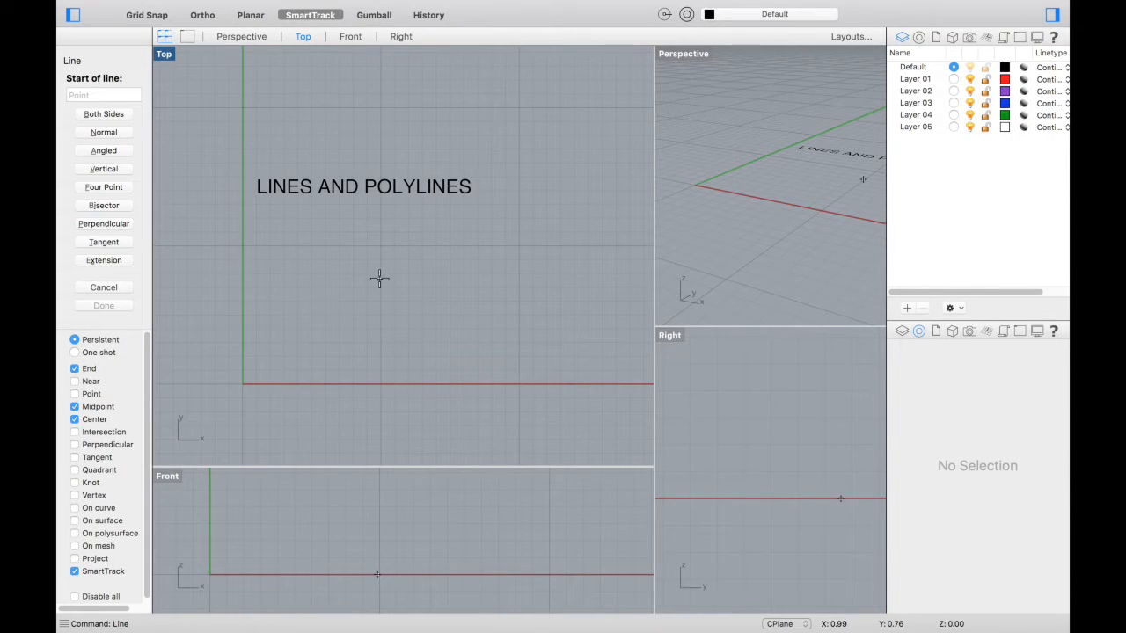
mouse_move(295, 319)
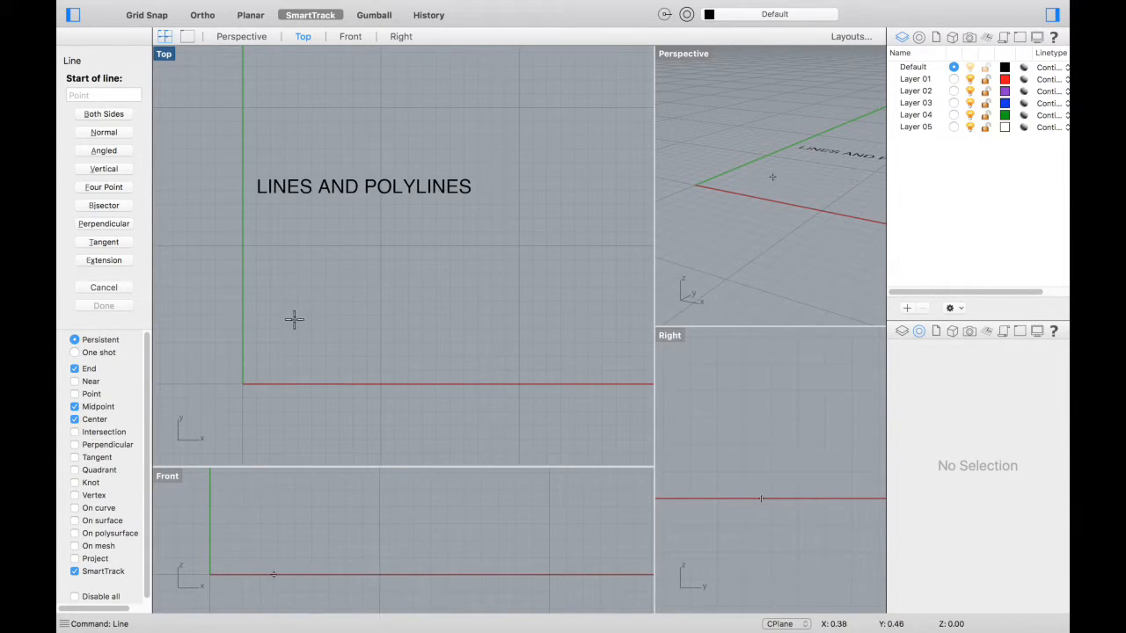
- Draw one line across the Top viewport, then a second line in the Front viewport
left_click(295, 320)
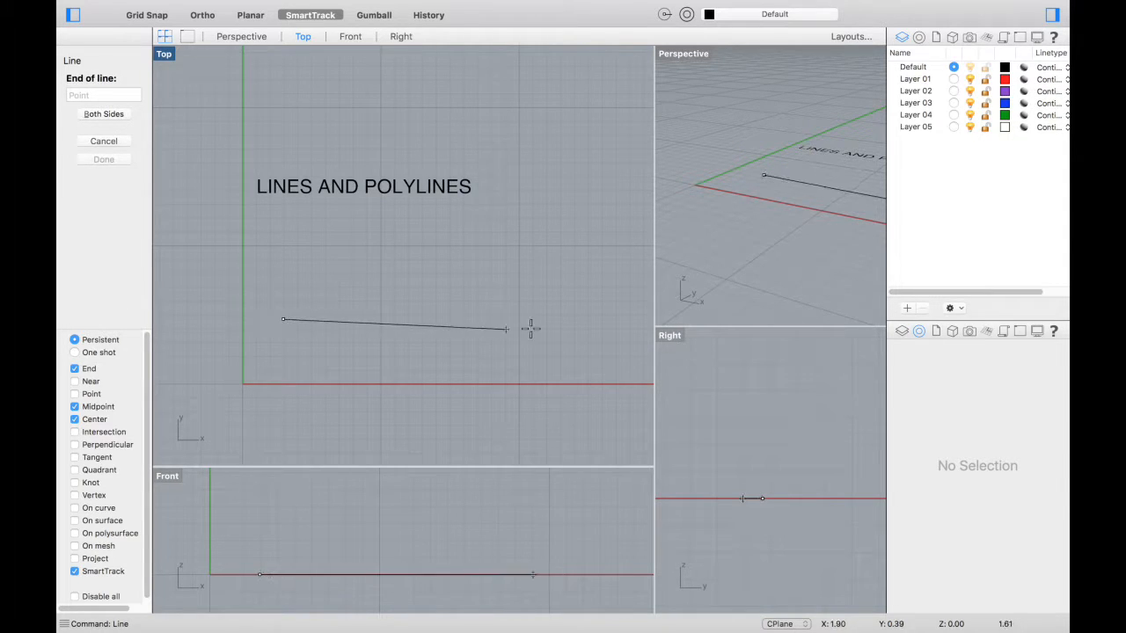
left_click(202, 15)
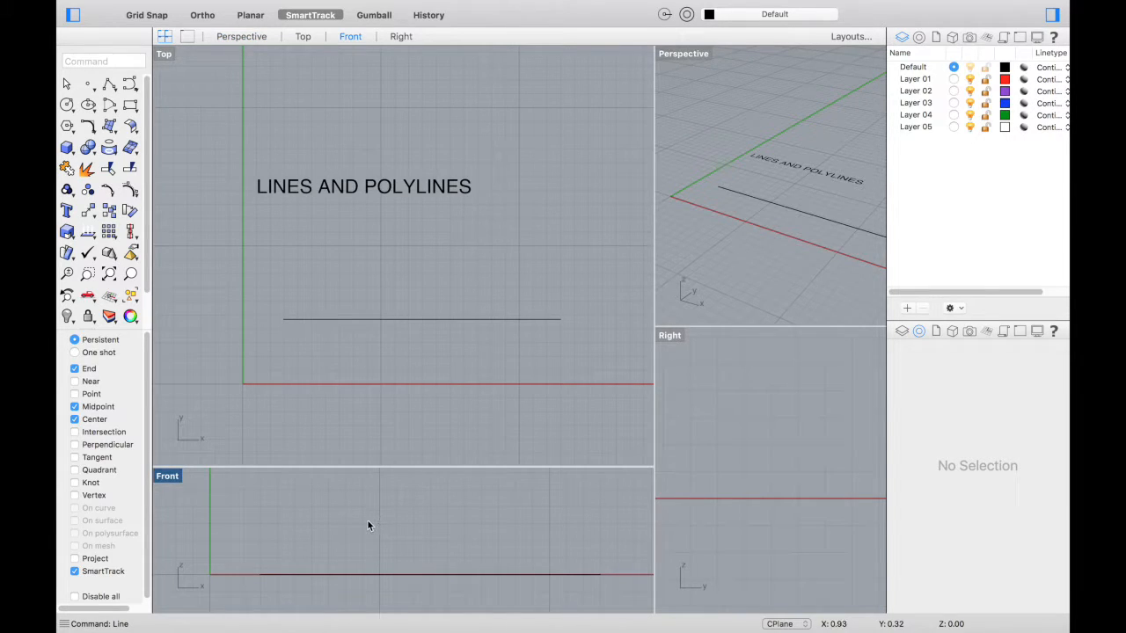
left_click(66, 83)
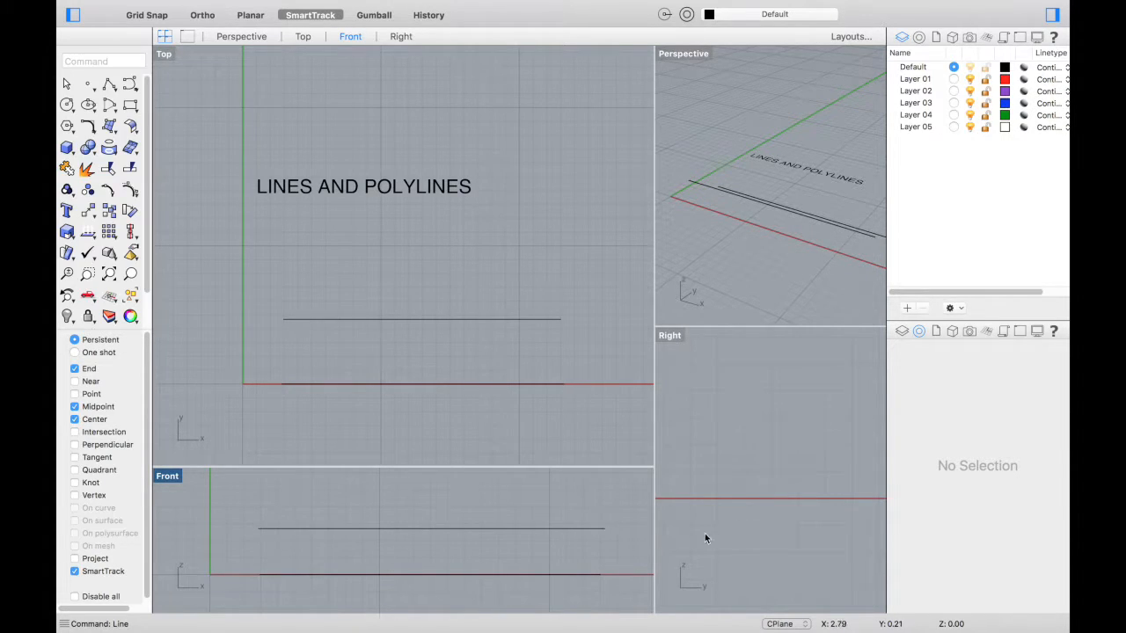
left_click(401, 36)
type("Poly")
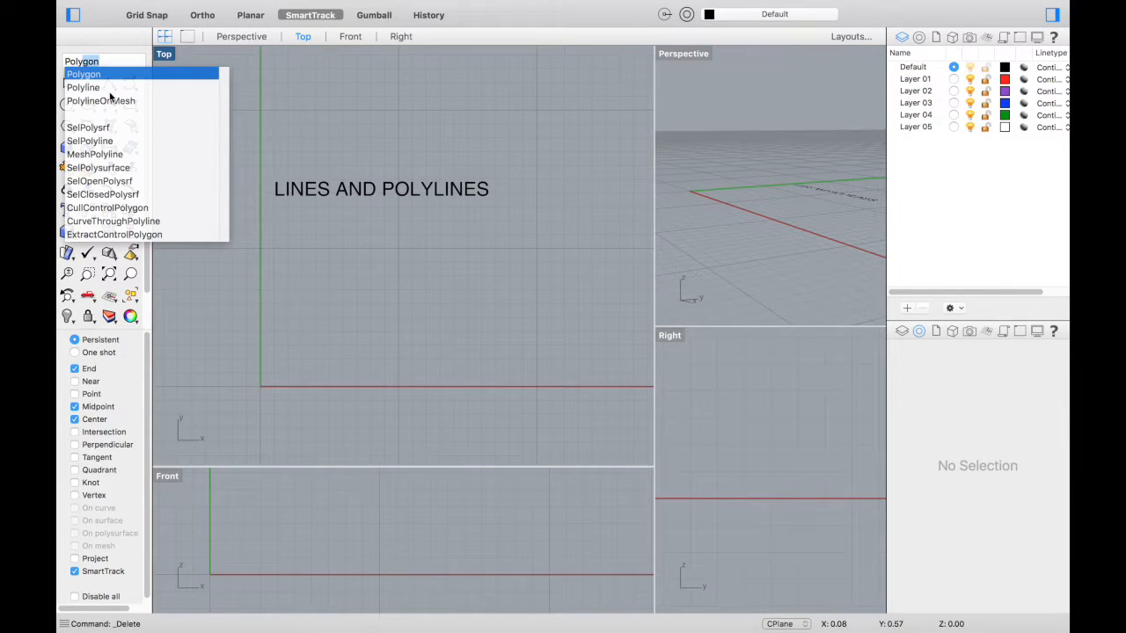
- Sketch a closed polyline in the Top view, returning to its start vertex
left_click(84, 87)
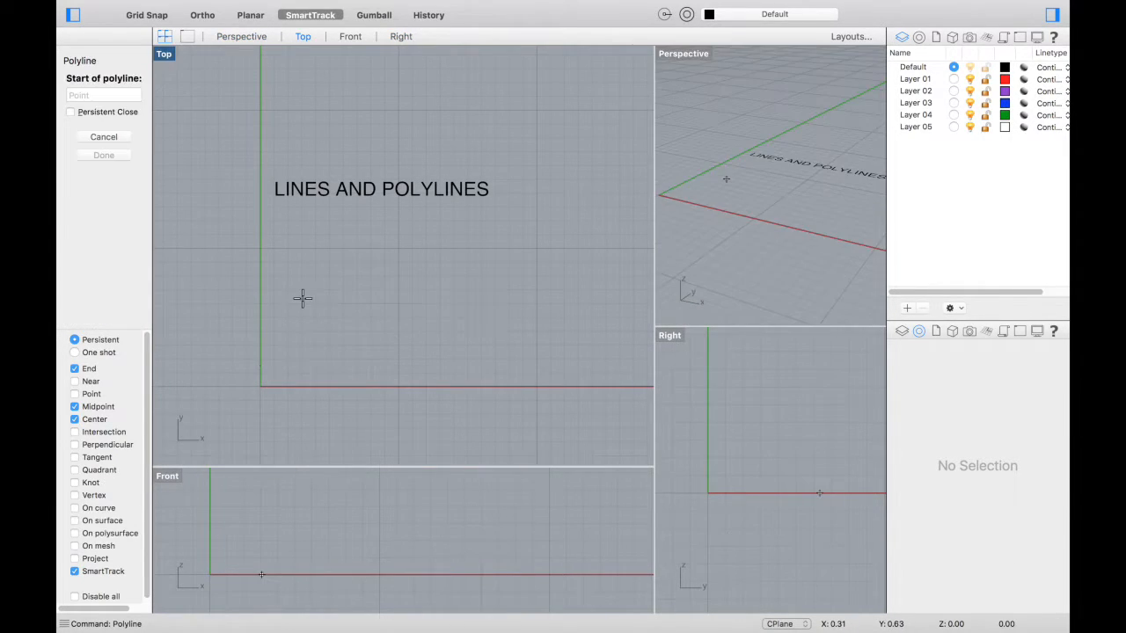
left_click(304, 299)
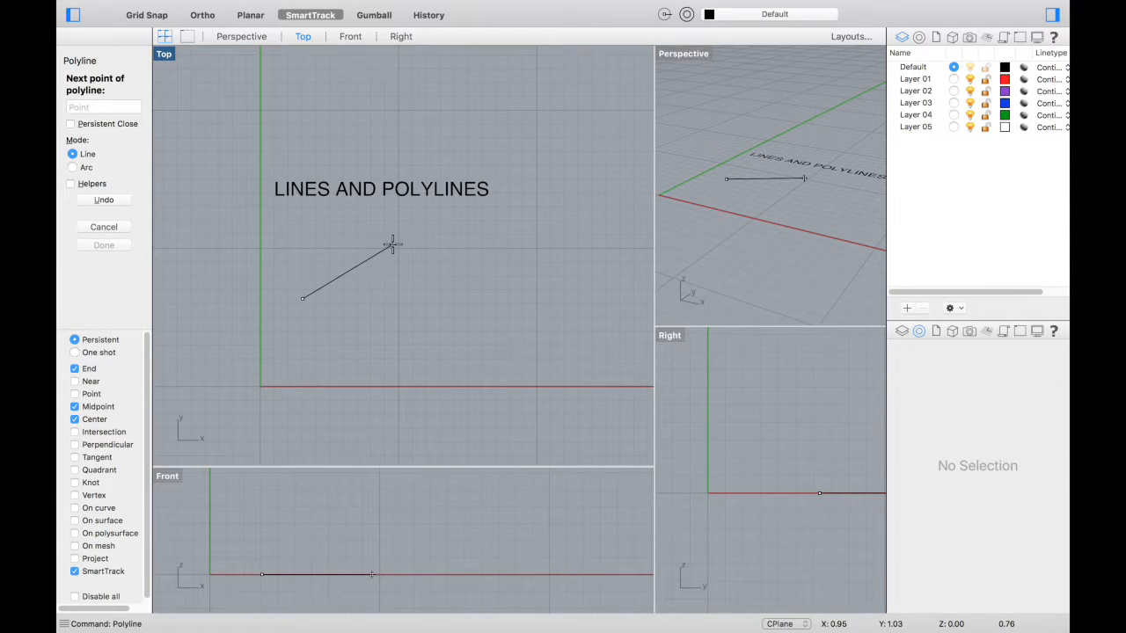
left_click(488, 263)
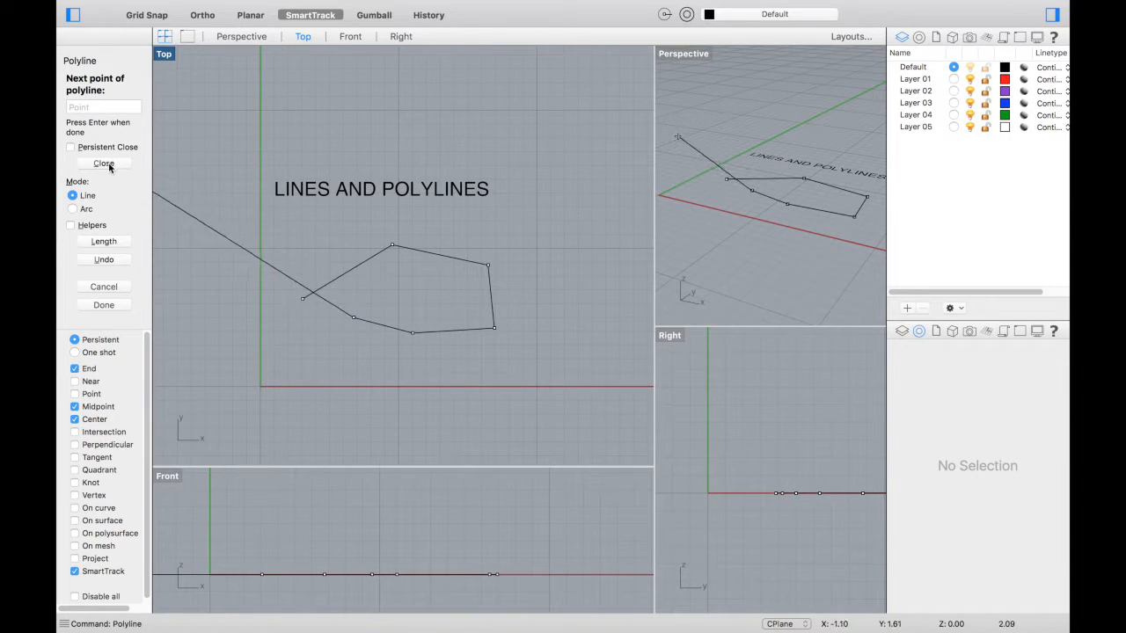
left_click(103, 163)
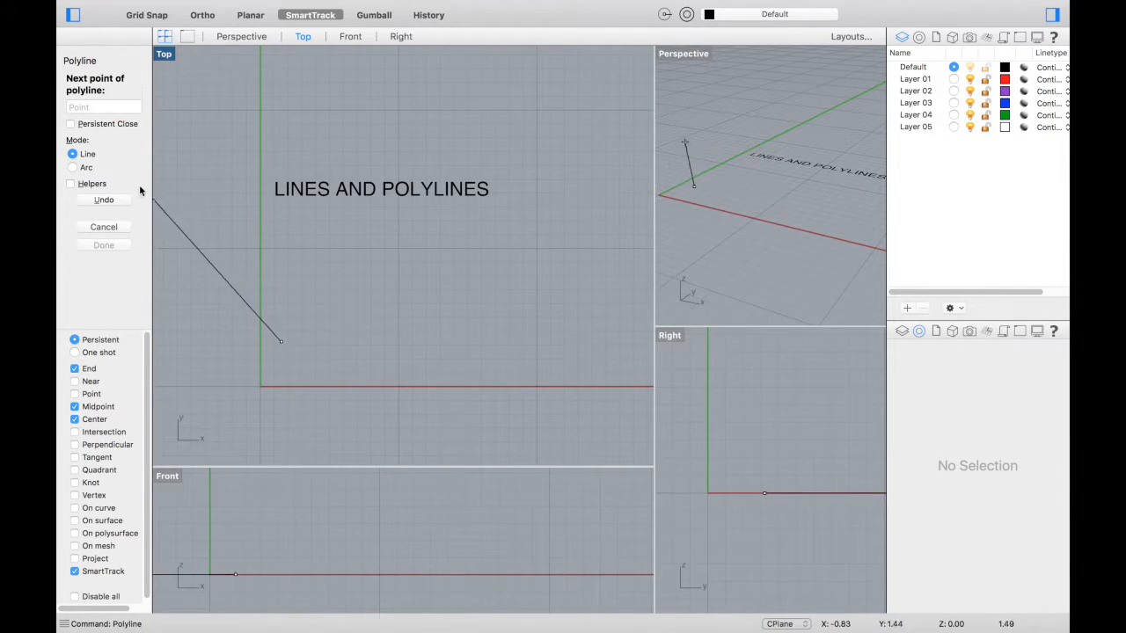
- Switch Polyline to Arc mode and add two arc segments
left_click(72, 167)
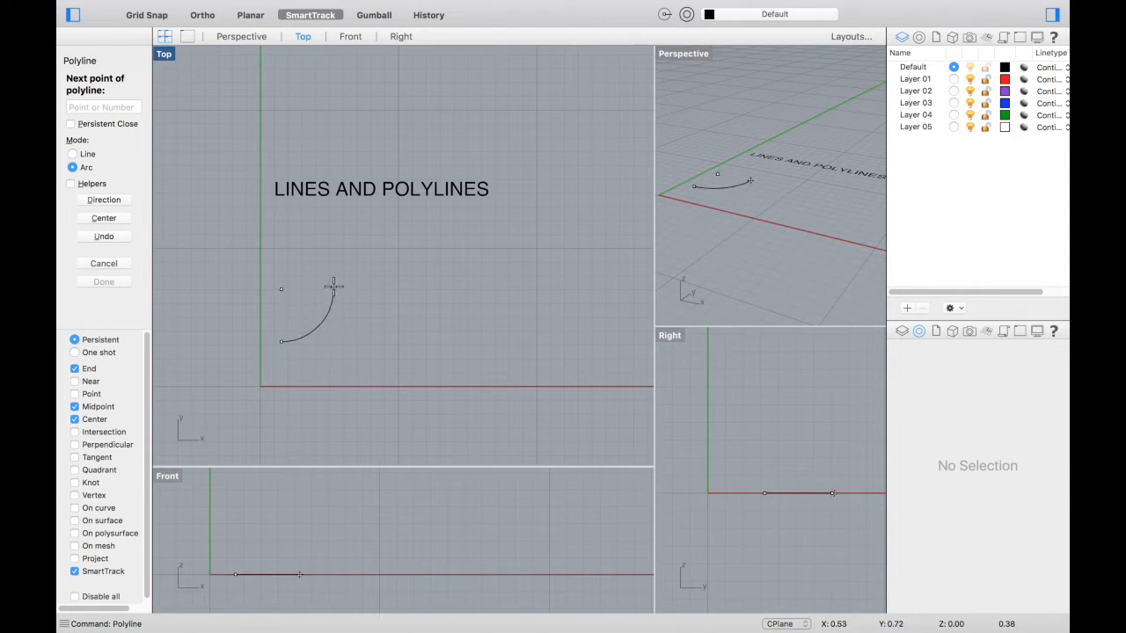
left_click(403, 319)
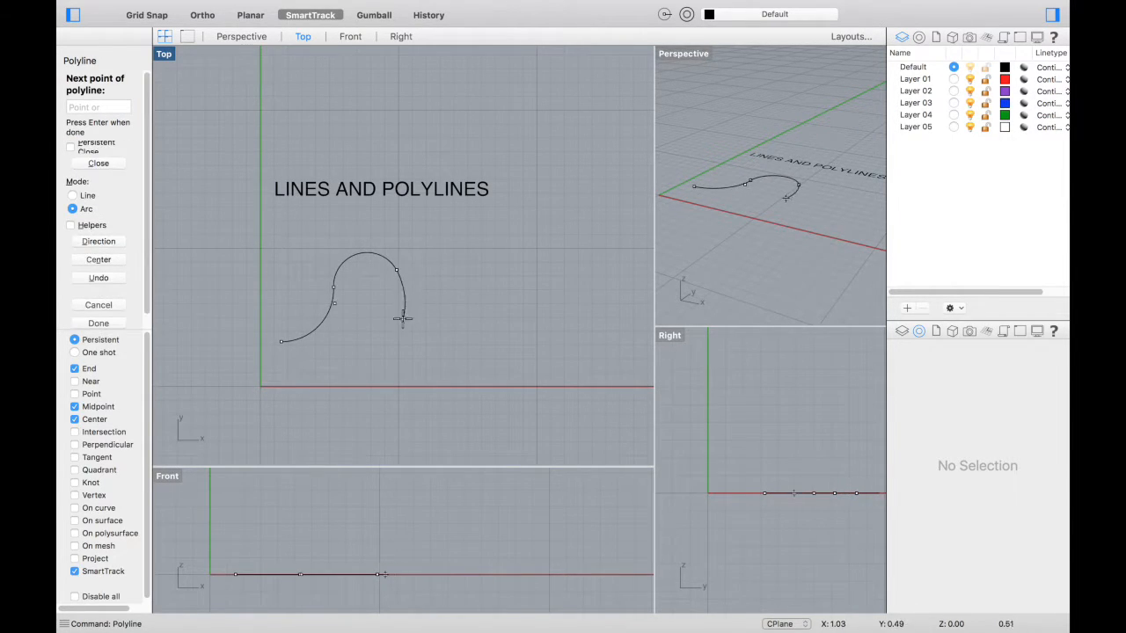
left_click(523, 295)
type("Poly")
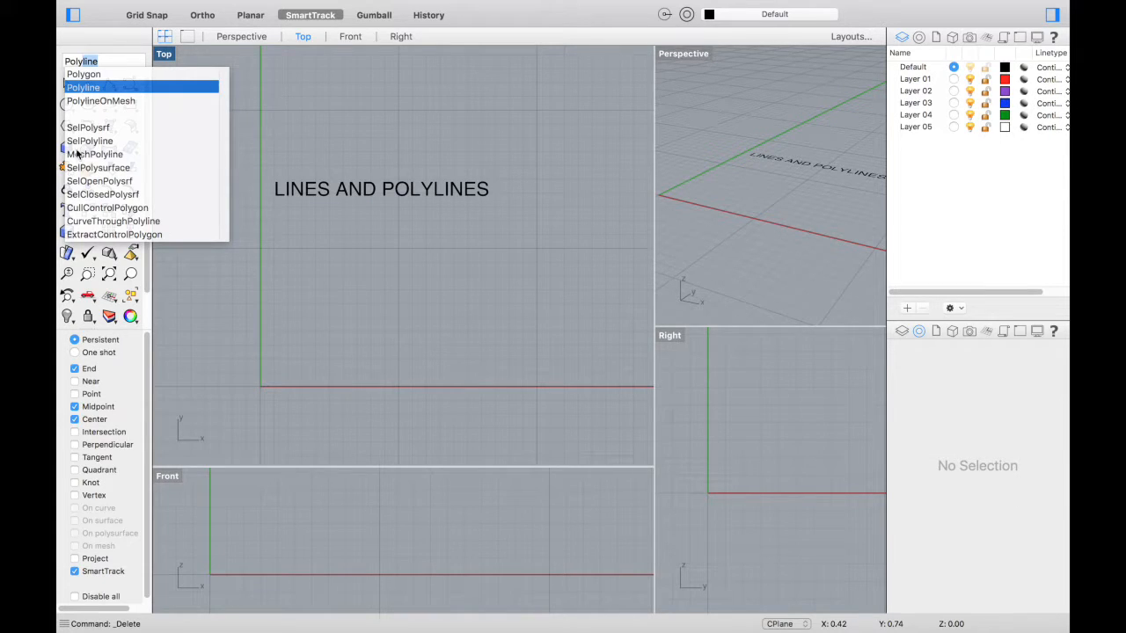
- Draw two three-sided polygons side by side in the Top viewport
left_click(84, 74)
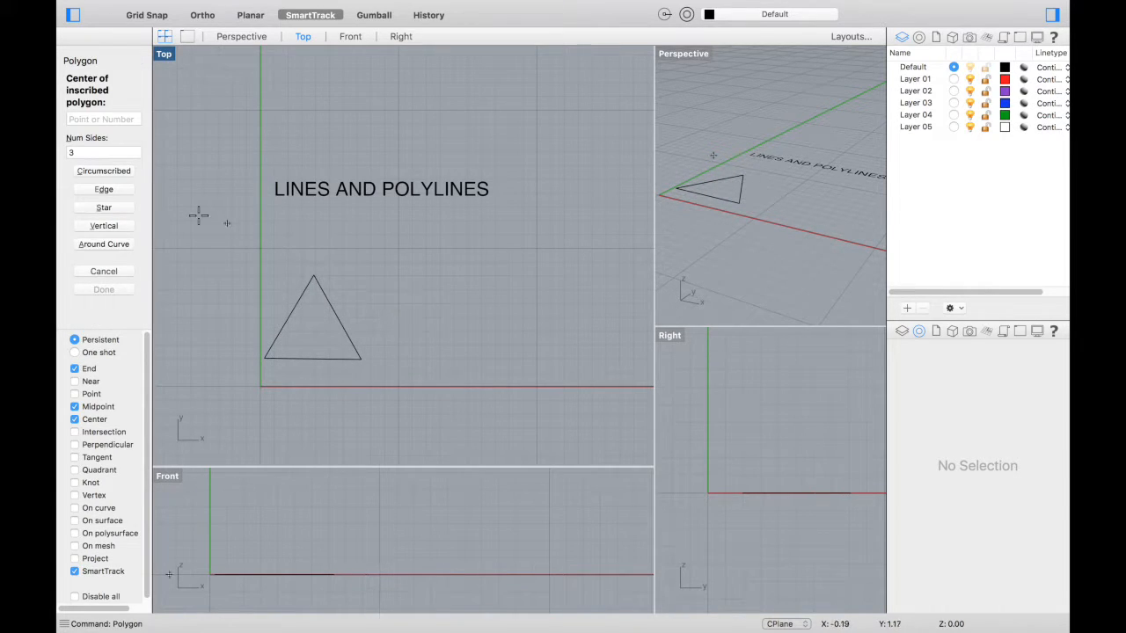
left_click(418, 343)
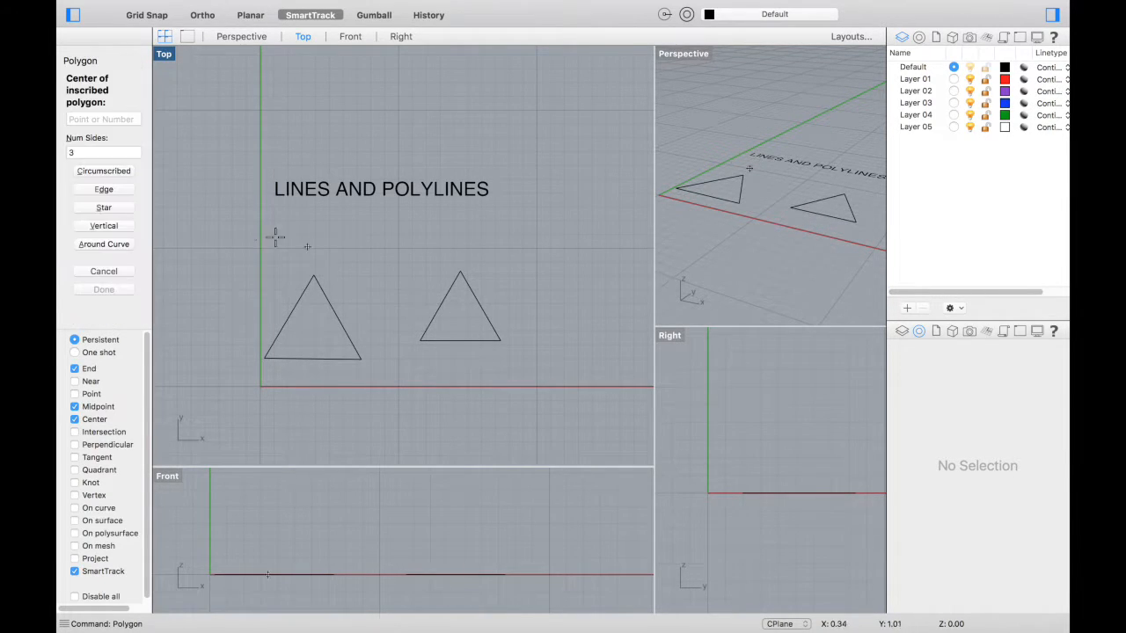
type("8")
type("Rect")
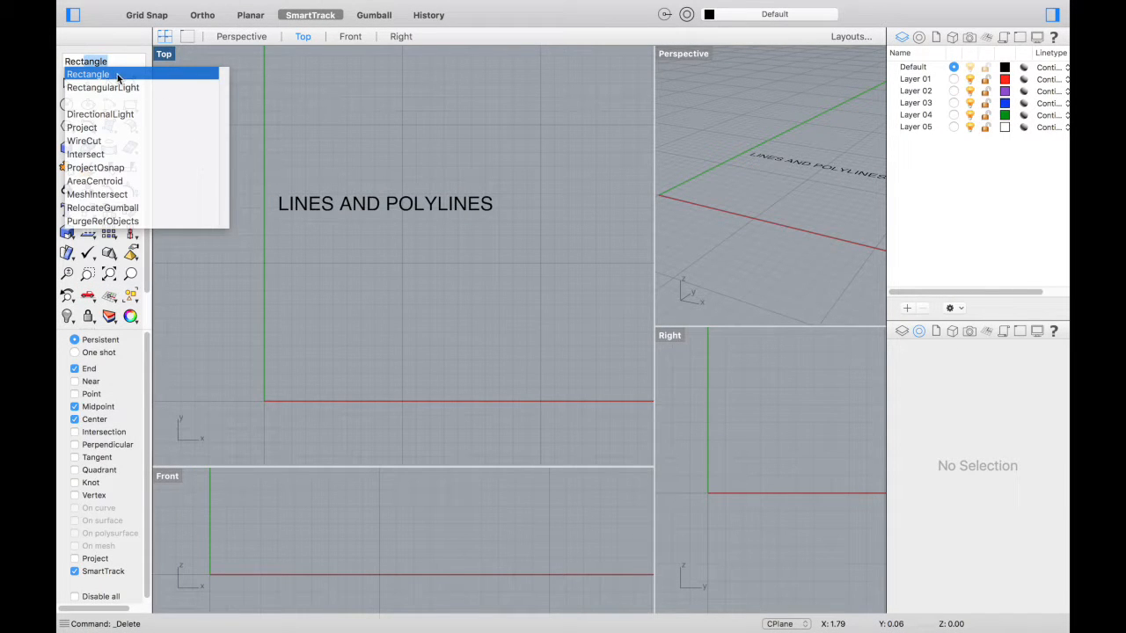
- Draw a square rectangle below the LINES AND POLYLINES title
left_click(87, 74)
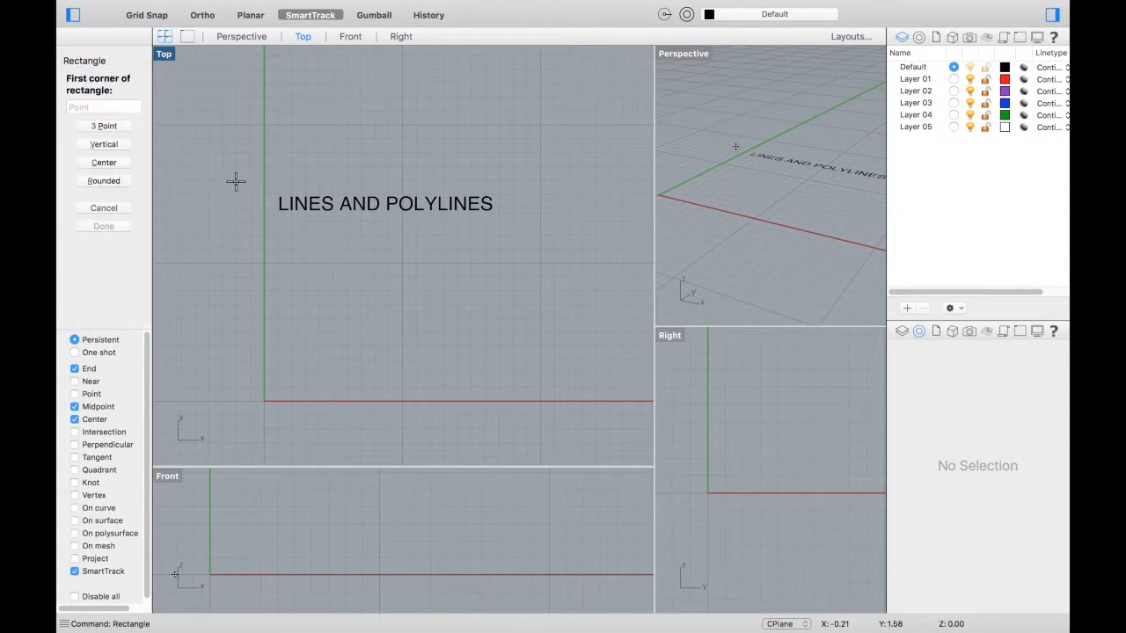
left_click_drag(317, 264, 478, 352)
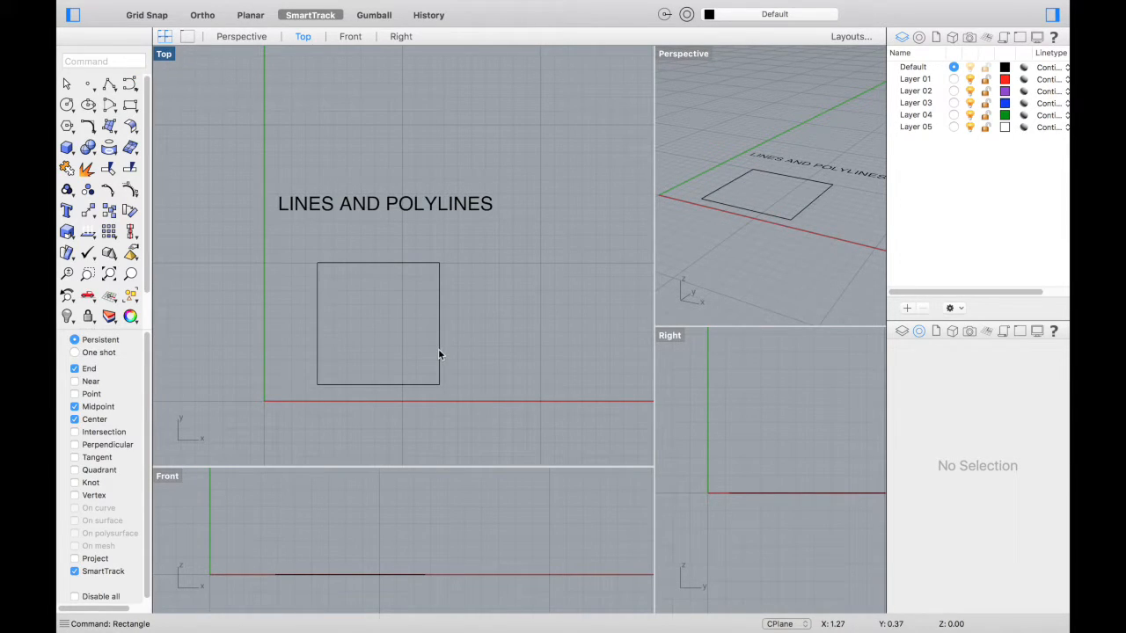
mouse_move(443, 332)
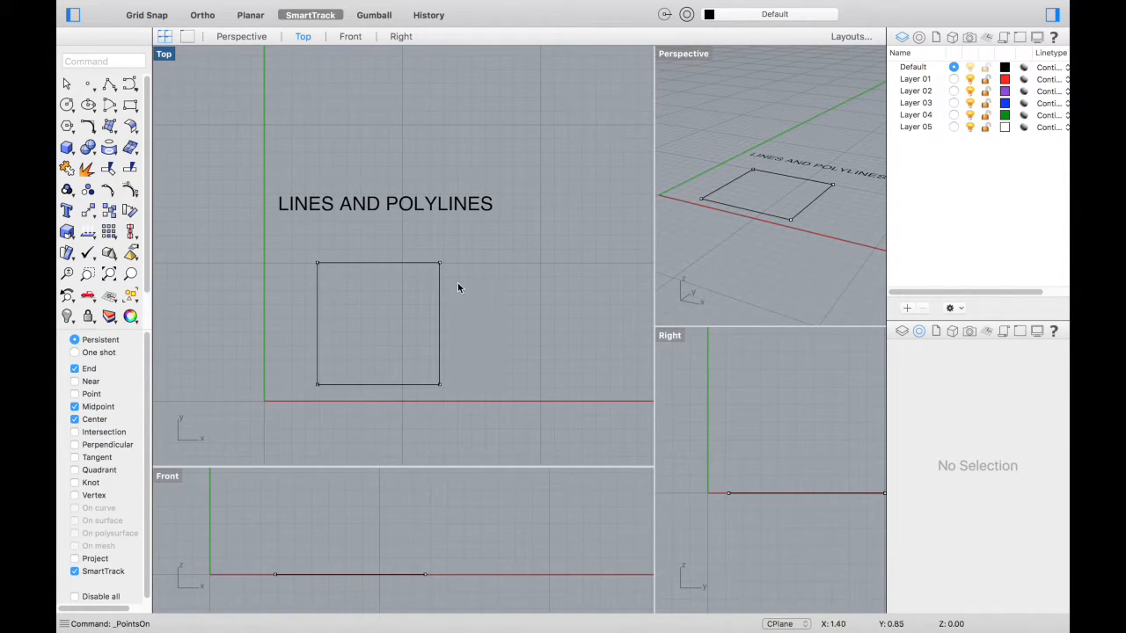
- Drag the square's upper-right and lower-left corner points into an irregular quadrilateral
left_click_drag(439, 264, 486, 297)
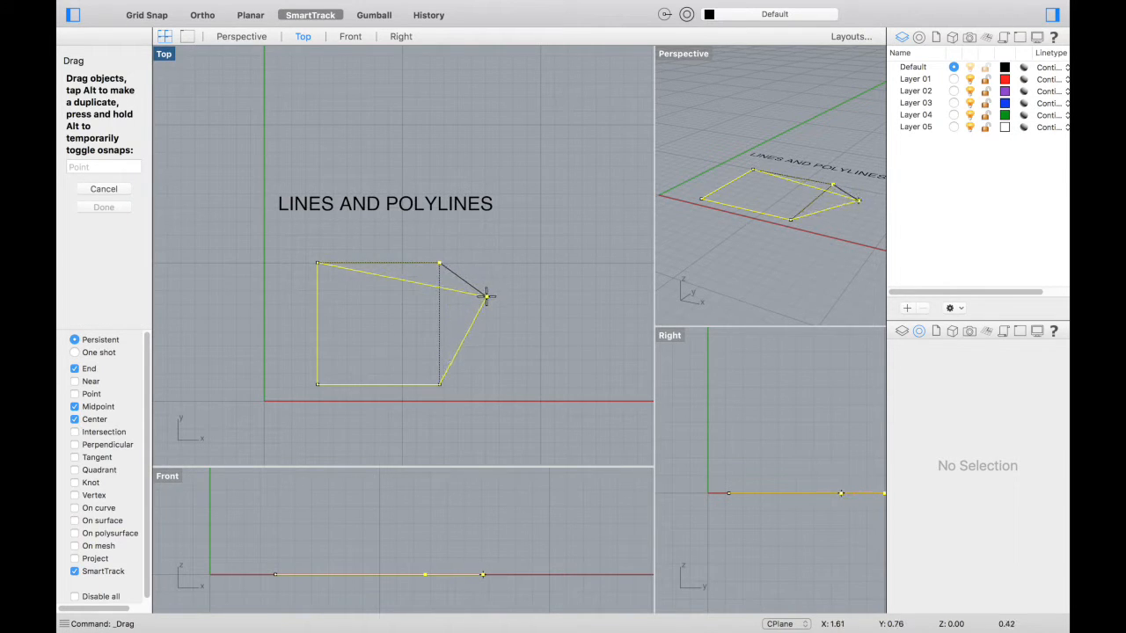
left_click_drag(486, 297, 361, 335)
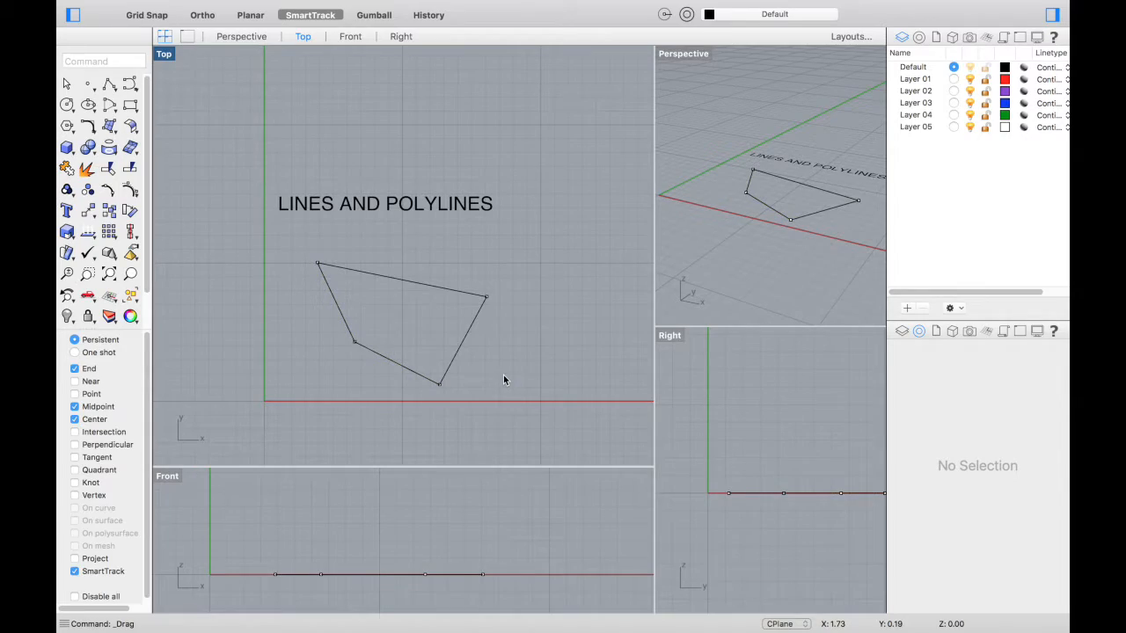
left_click(401, 325)
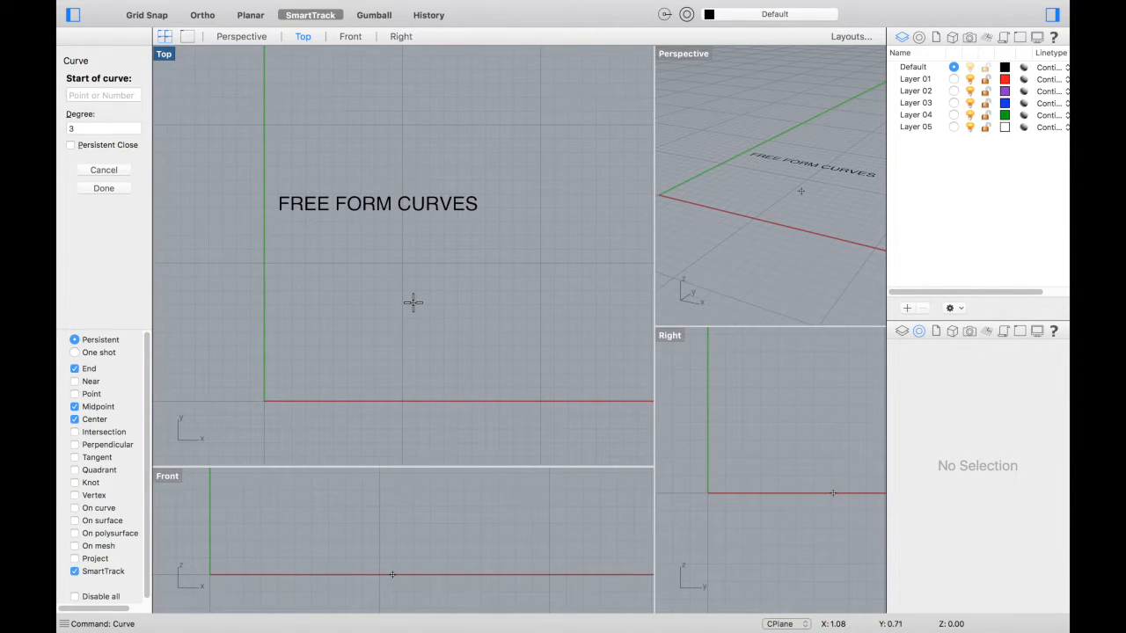
mouse_move(303, 341)
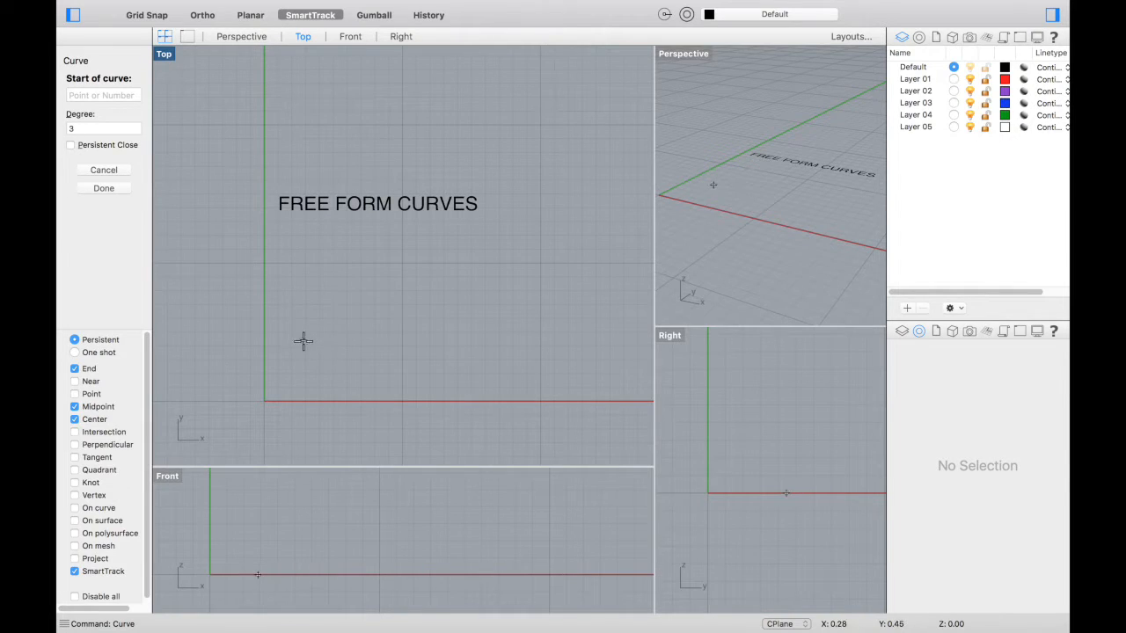
- Place successive control points for a wavy degree-3 curve below FREE FORM CURVES
left_click(308, 354)
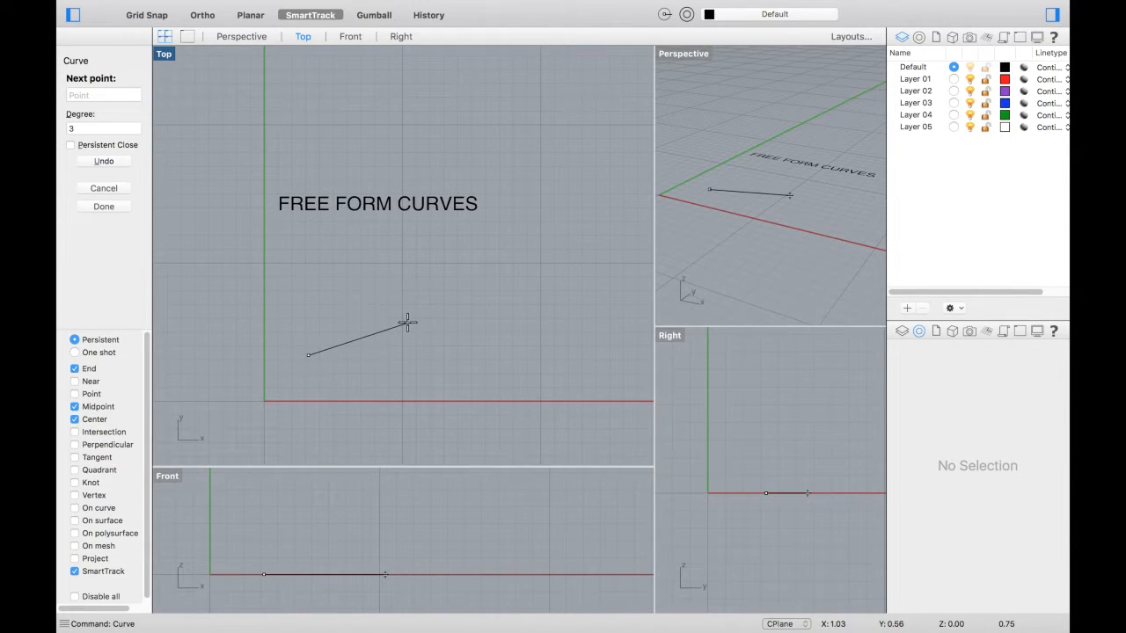
left_click(422, 308)
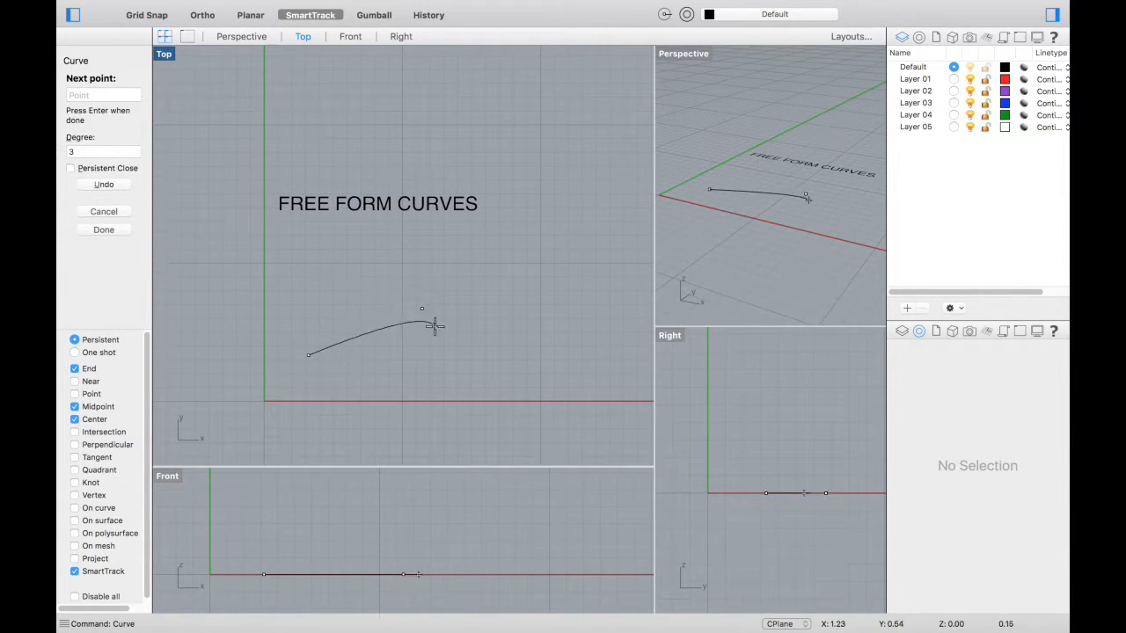
left_click(497, 440)
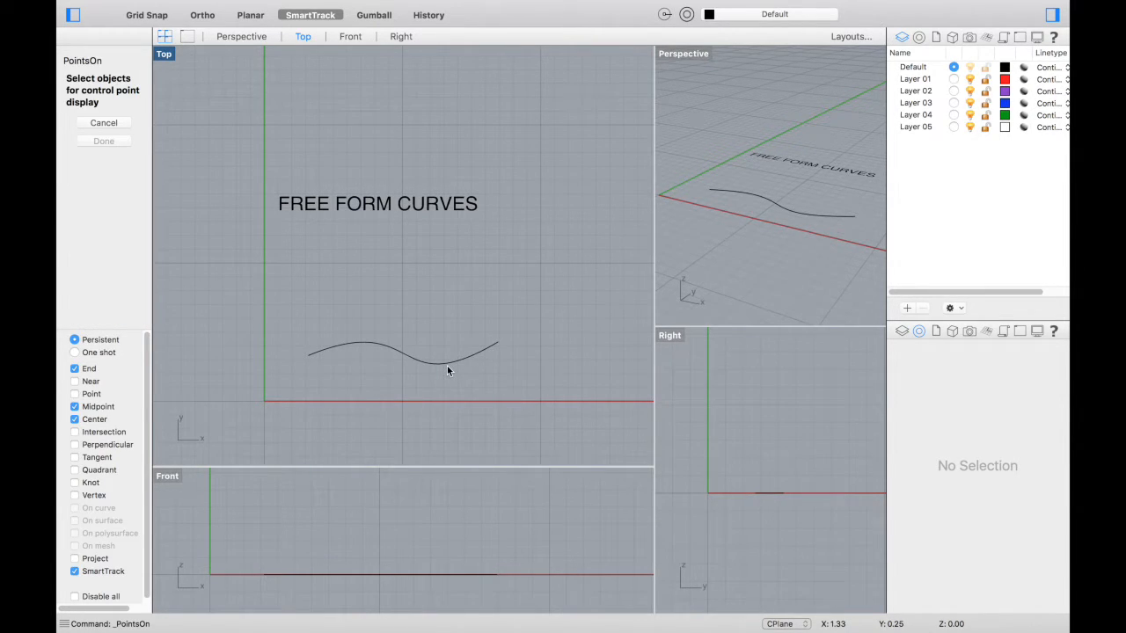
- Display the control points of the wavy curve
left_click(405, 356)
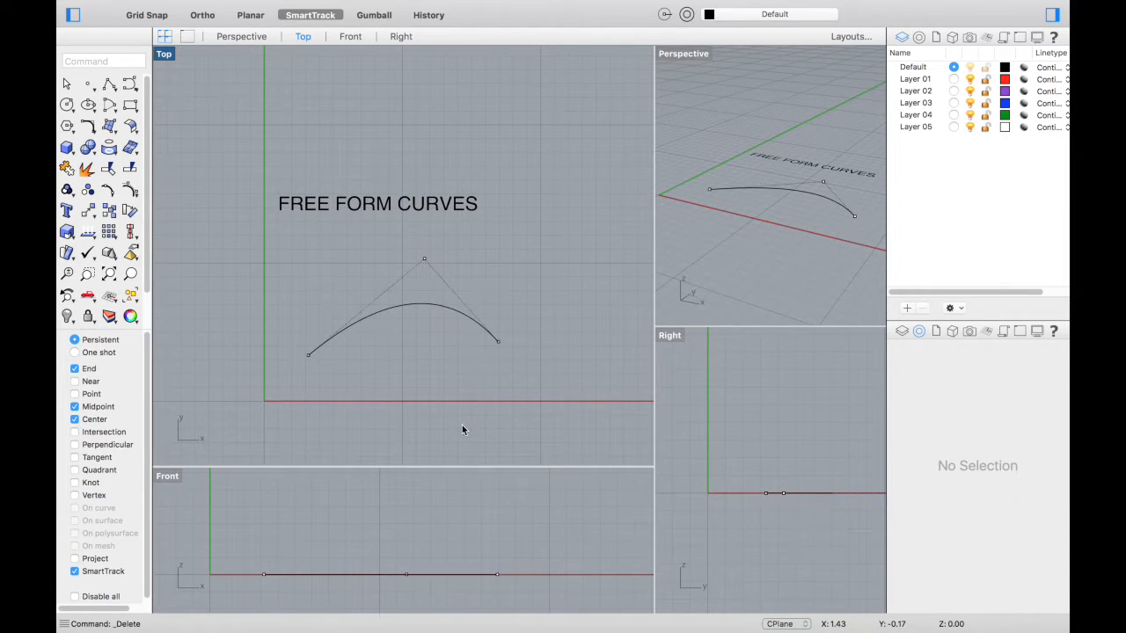
mouse_move(500, 347)
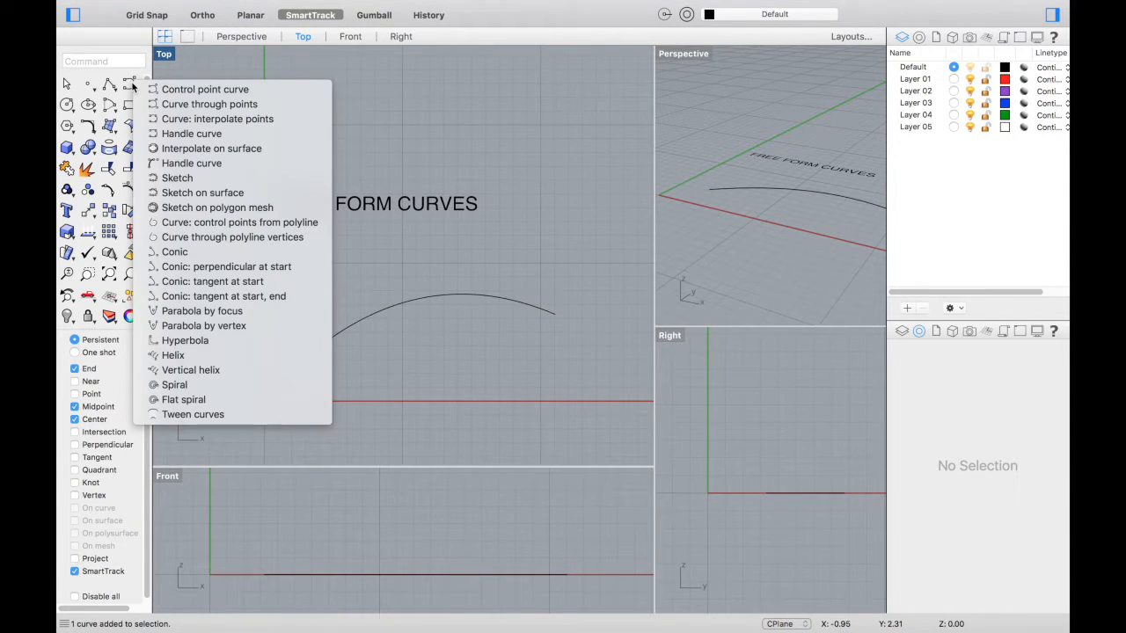
mouse_move(204, 89)
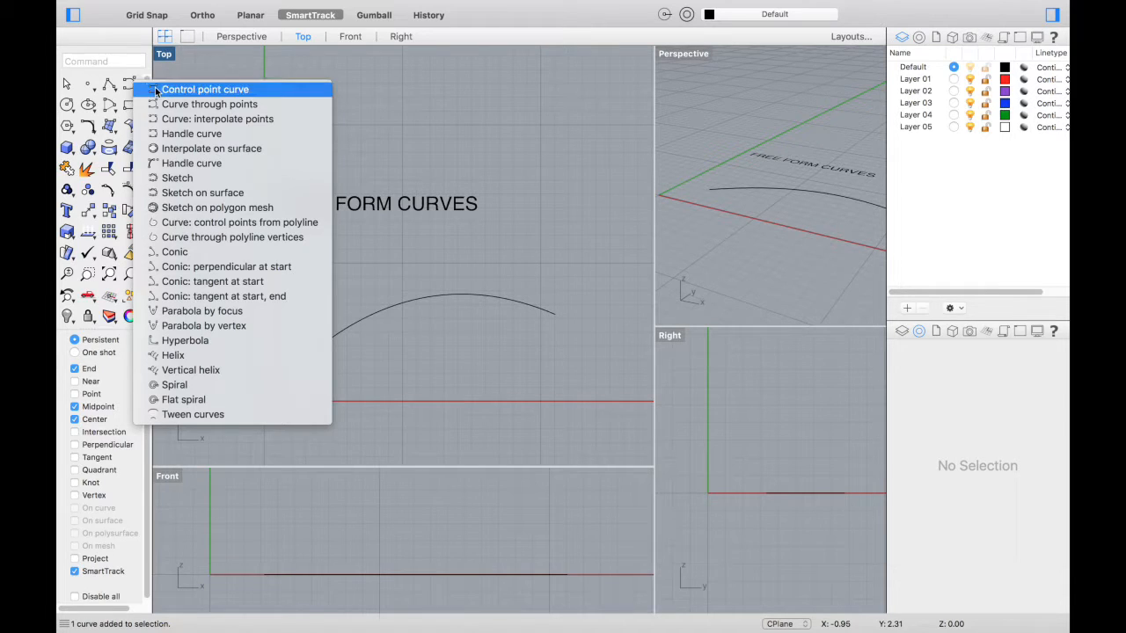
mouse_move(217, 118)
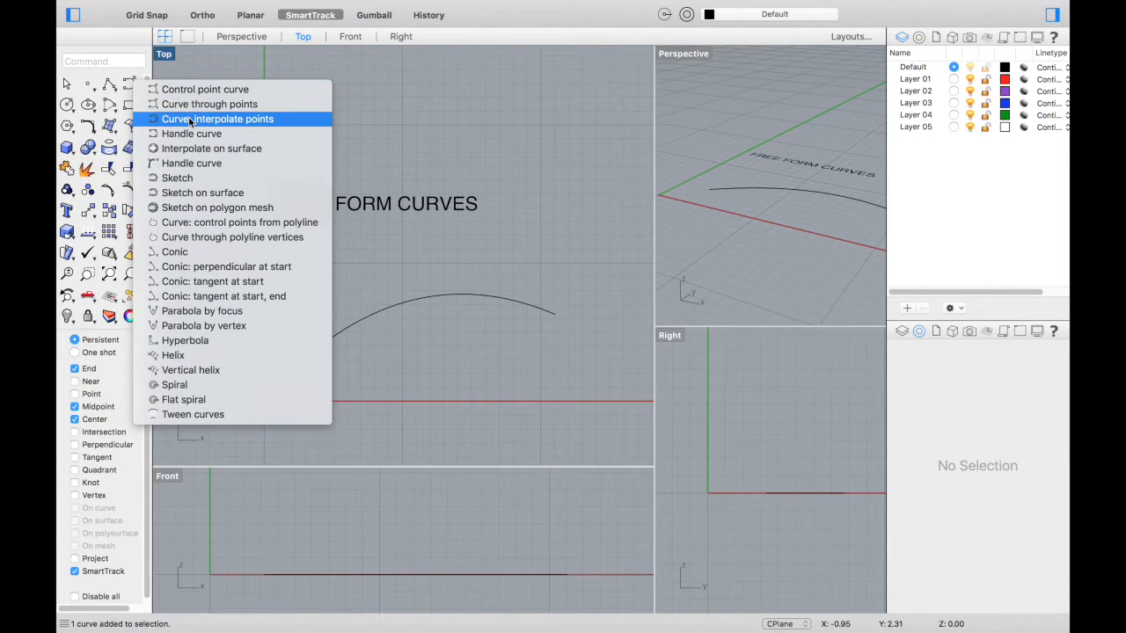
- Draw an interpolated curve through several points below the arched curve
left_click(217, 118)
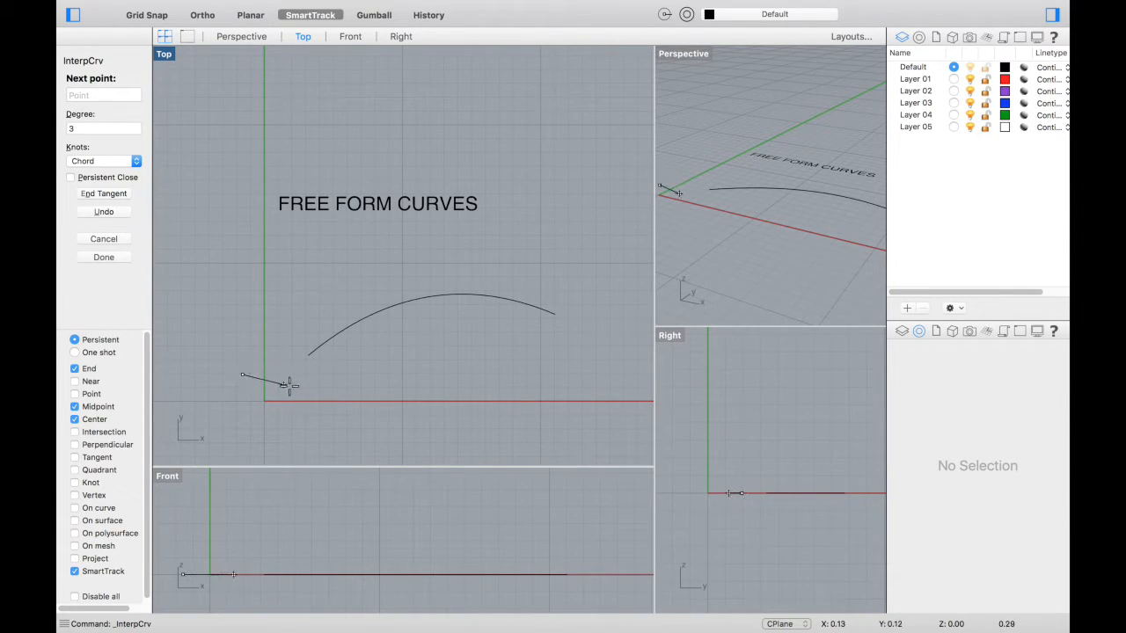
left_click(365, 370)
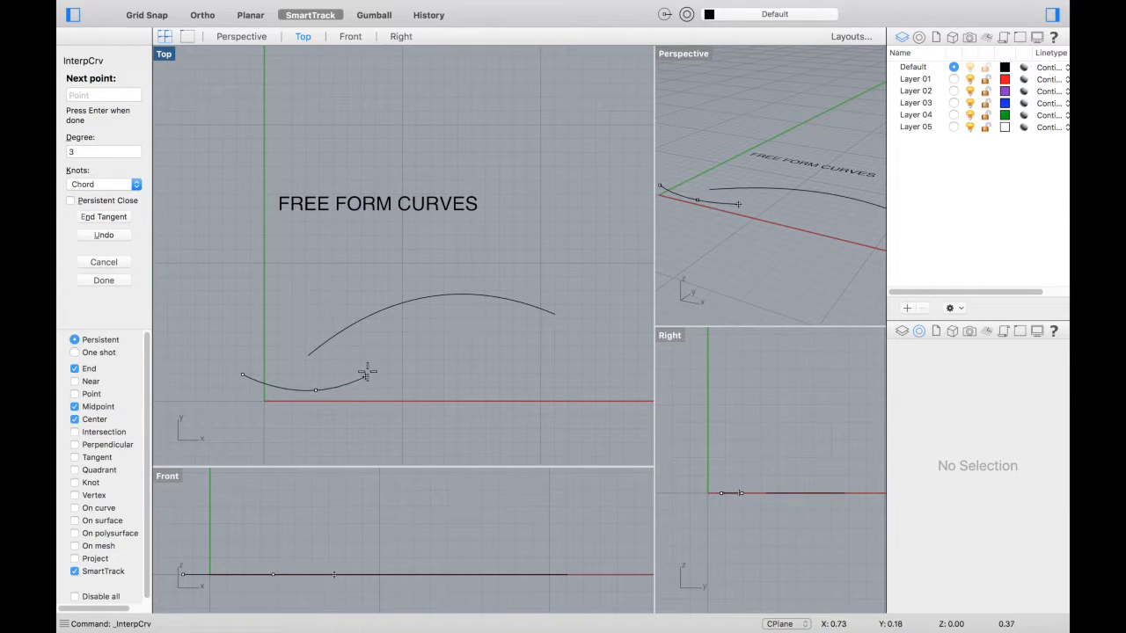
left_click(449, 404)
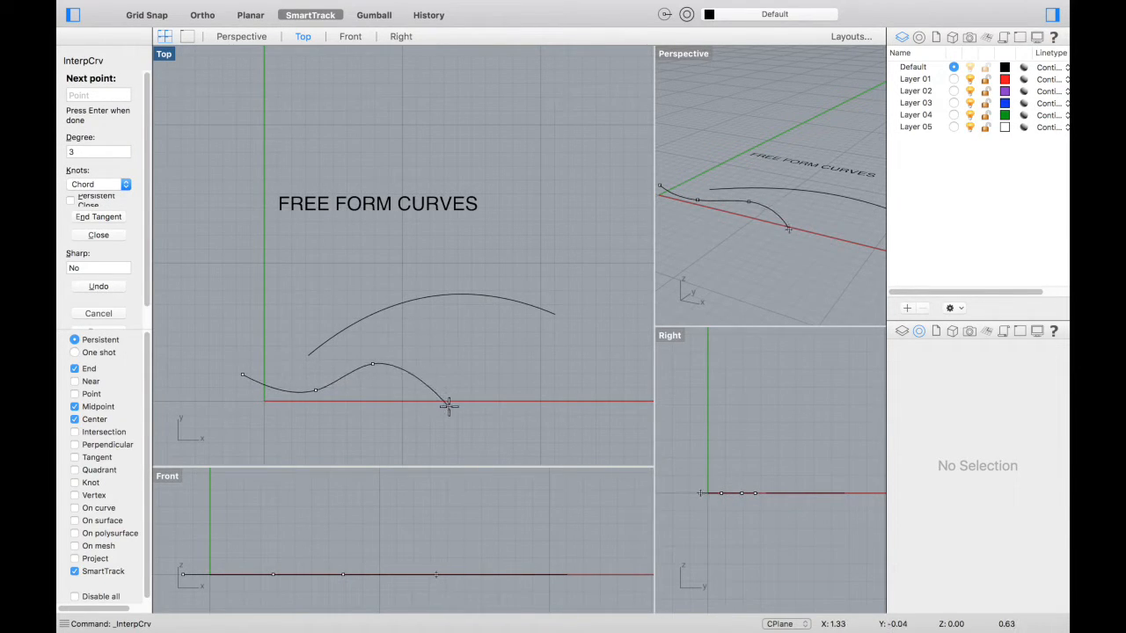
left_click(449, 406)
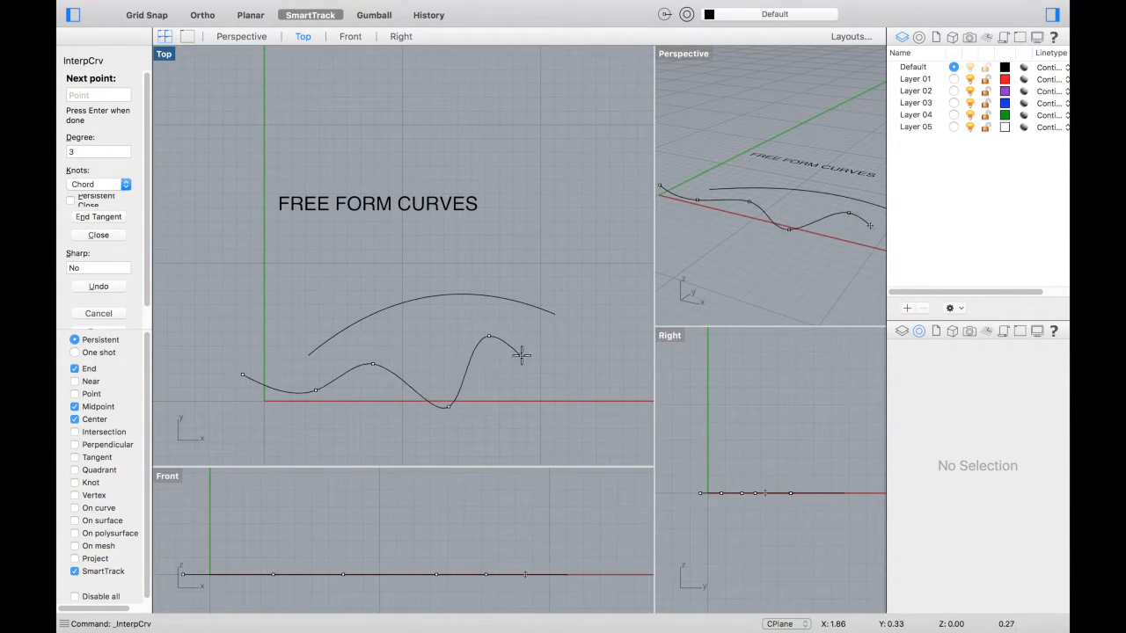
mouse_move(554, 361)
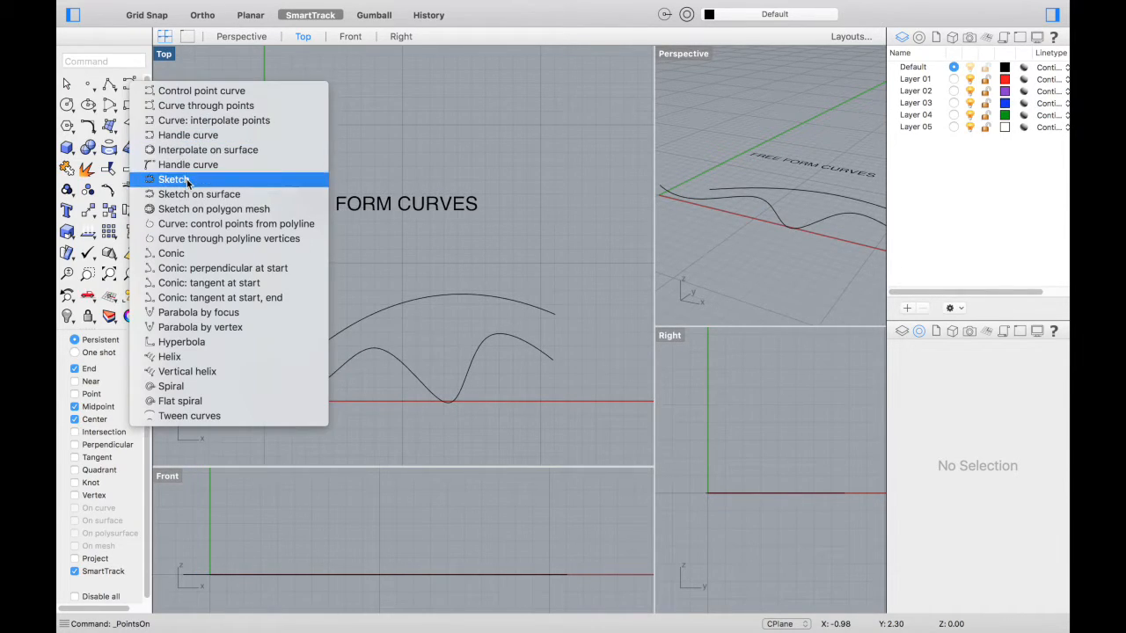
- Sketch a freehand curve in the Top view near the FREE FORM CURVES title
left_click(174, 180)
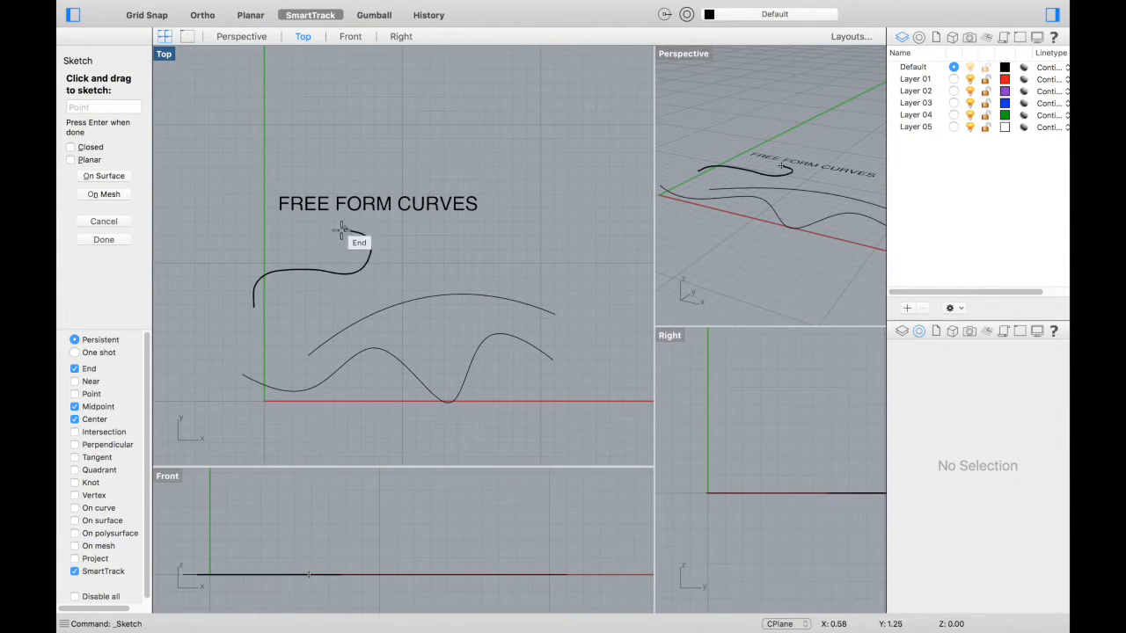
left_click(330, 278)
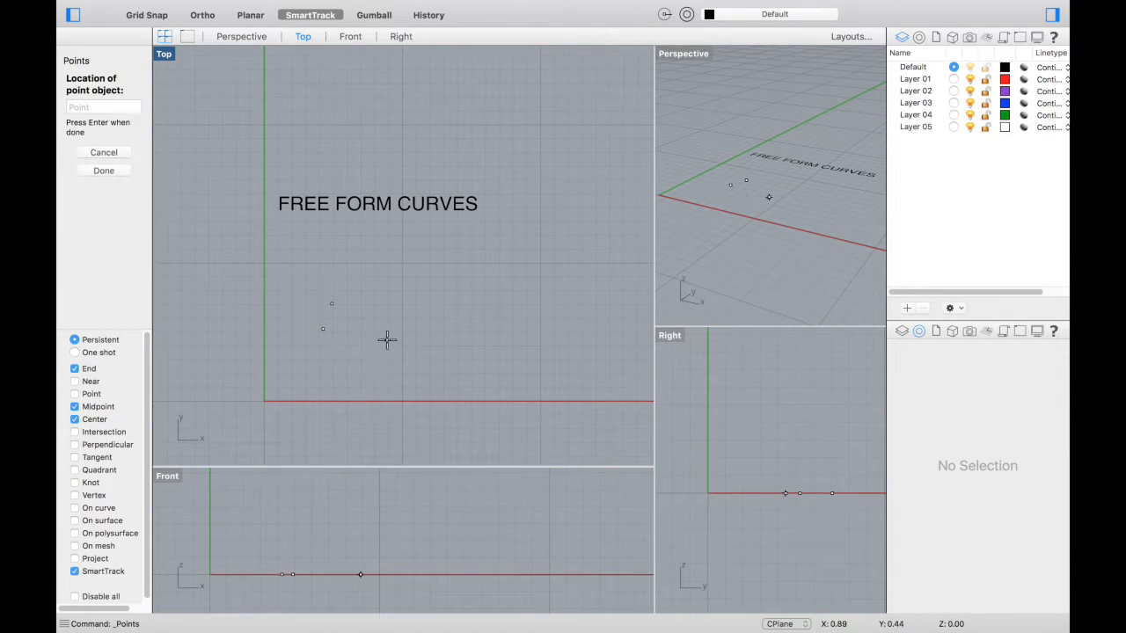
- Place a final point, then accept the interpolated, uniform-knot curve-through-points settings
left_click(558, 305)
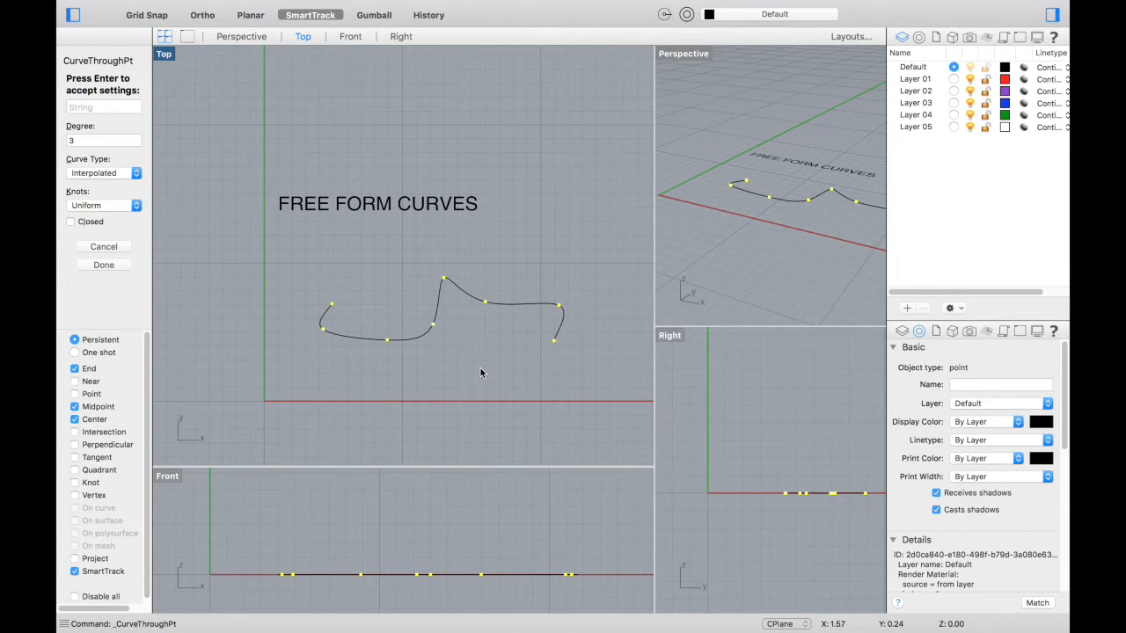
mouse_move(128, 185)
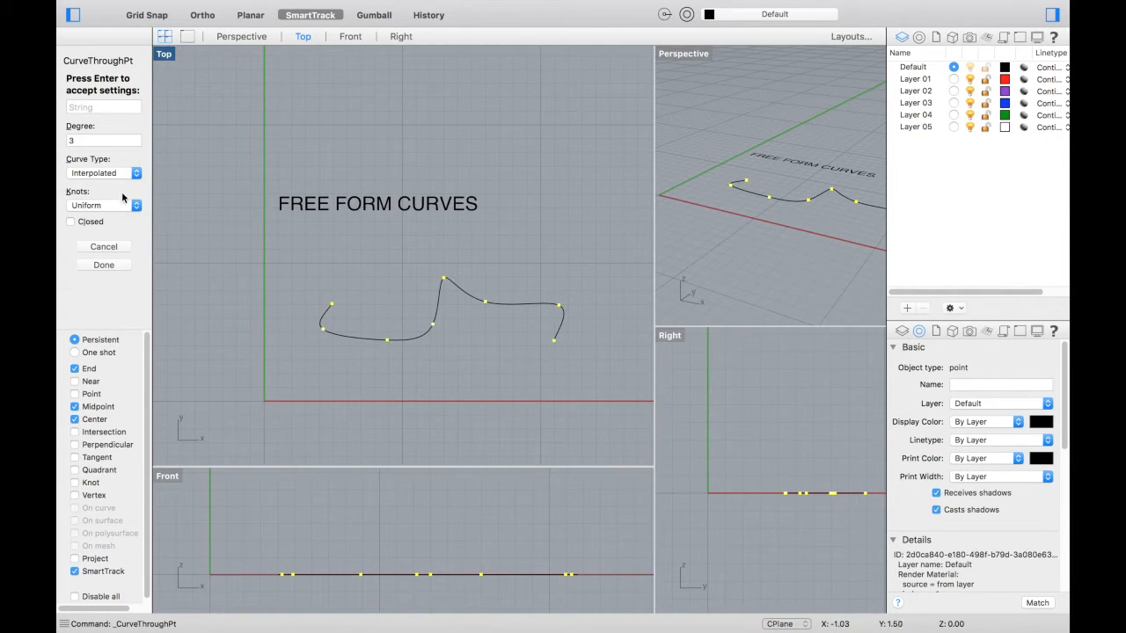
left_click(72, 220)
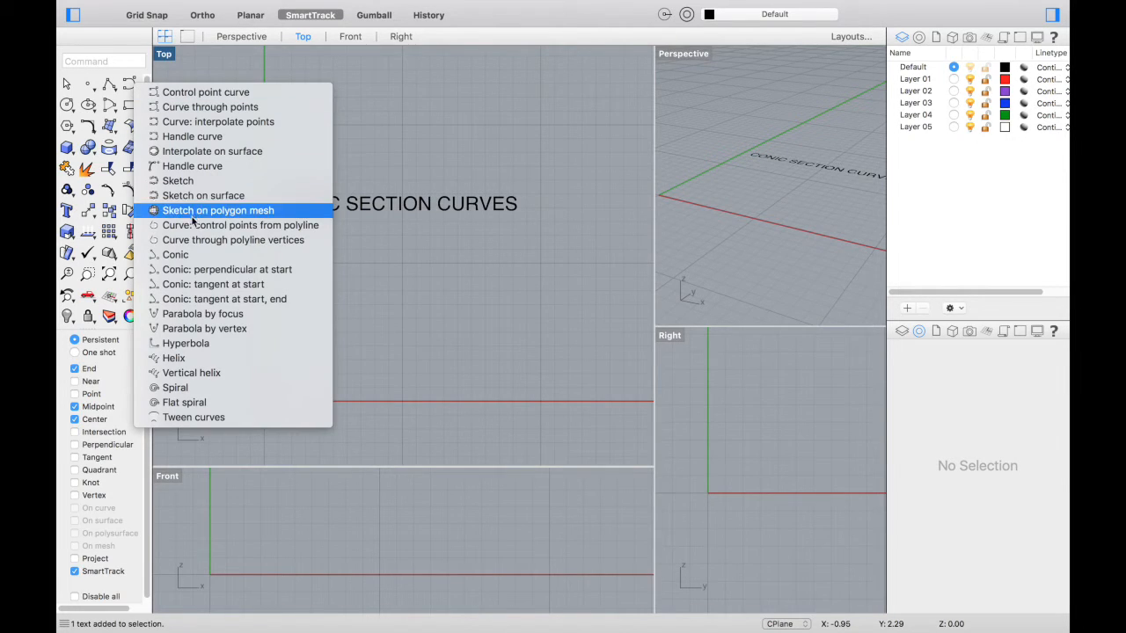
left_click(175, 254)
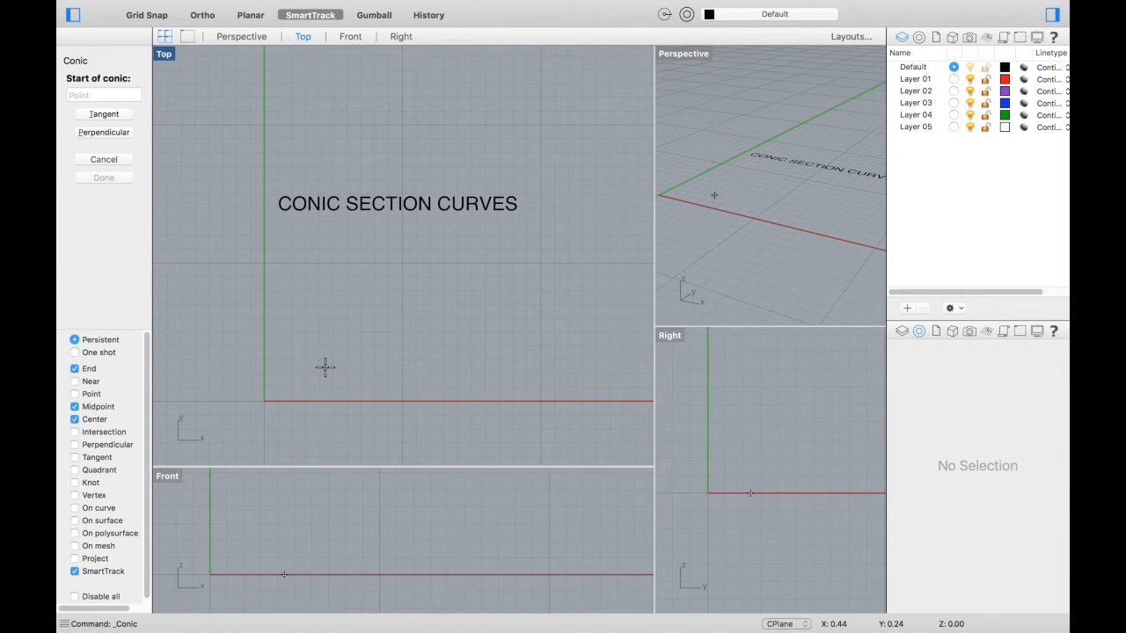
left_click(322, 366)
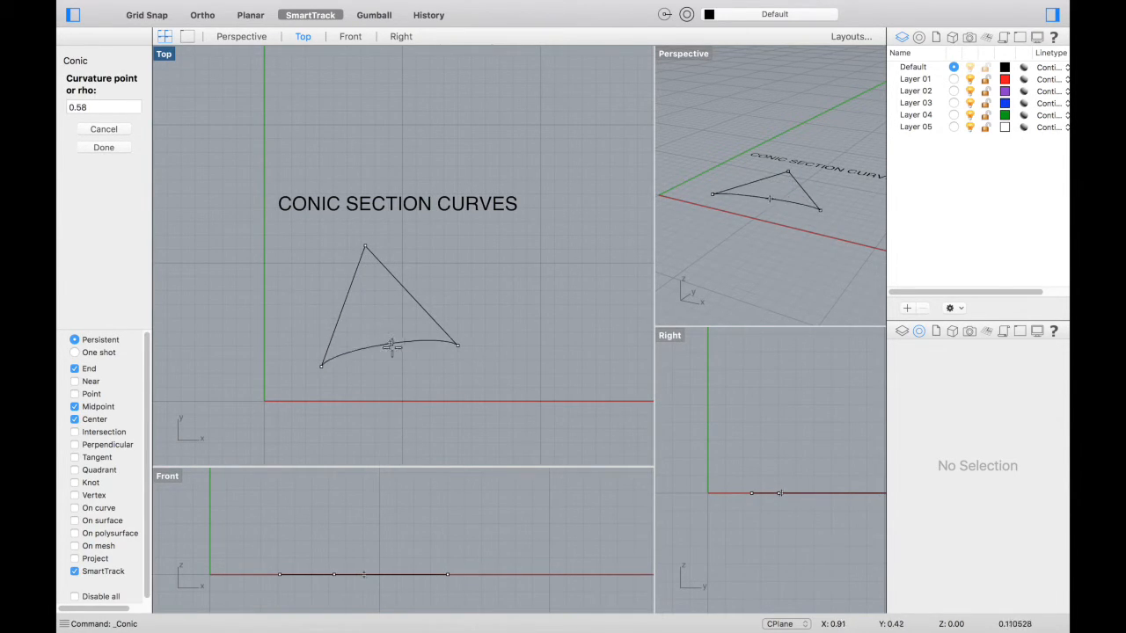
left_click(103, 147)
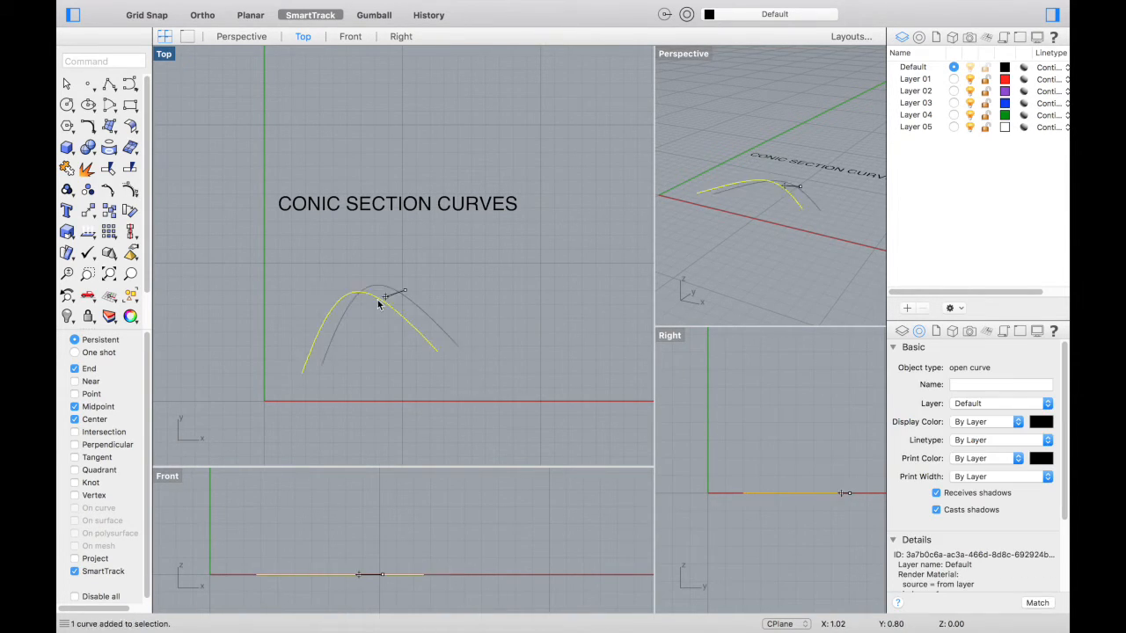
key("Delete")
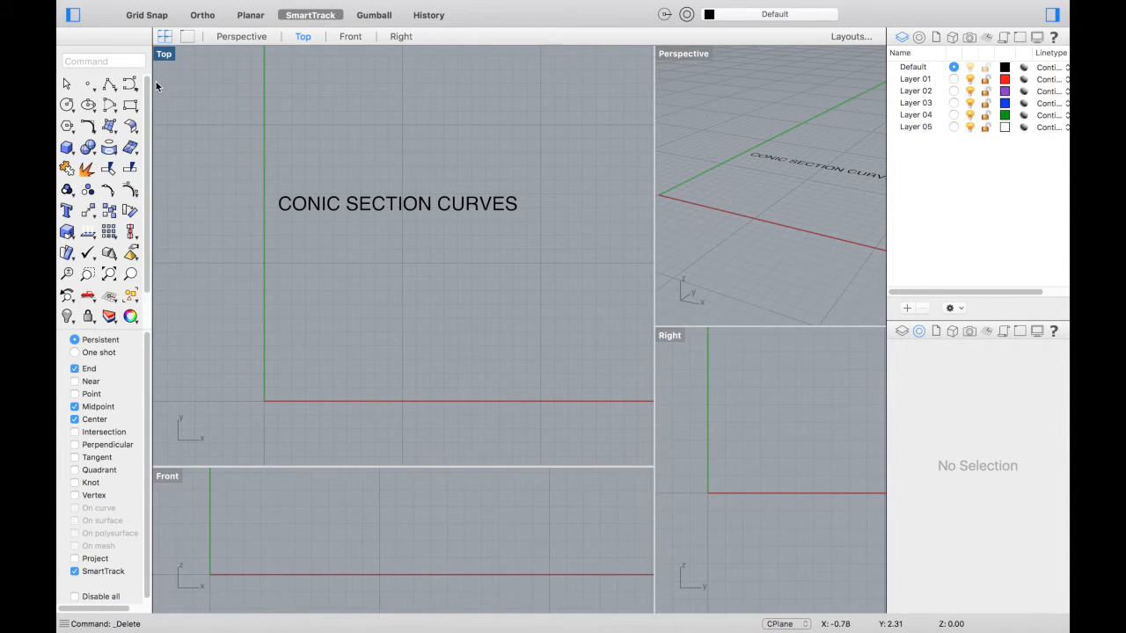
- Try the start, end, radius arc from the Arc flyout, setting its end point
left_click(129, 84)
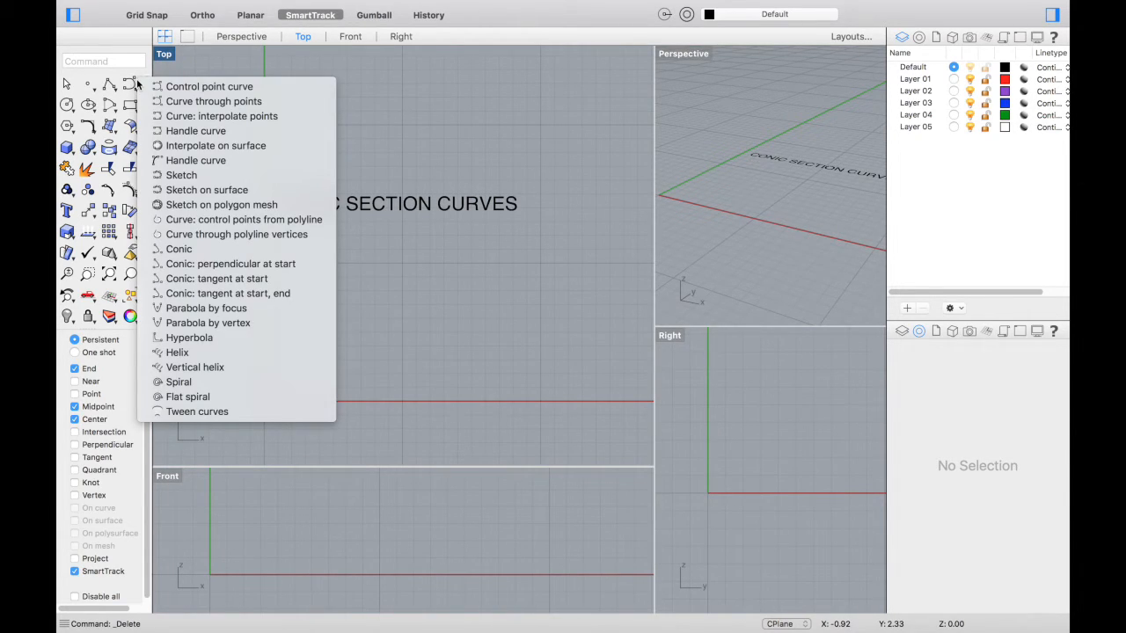
left_click(88, 105)
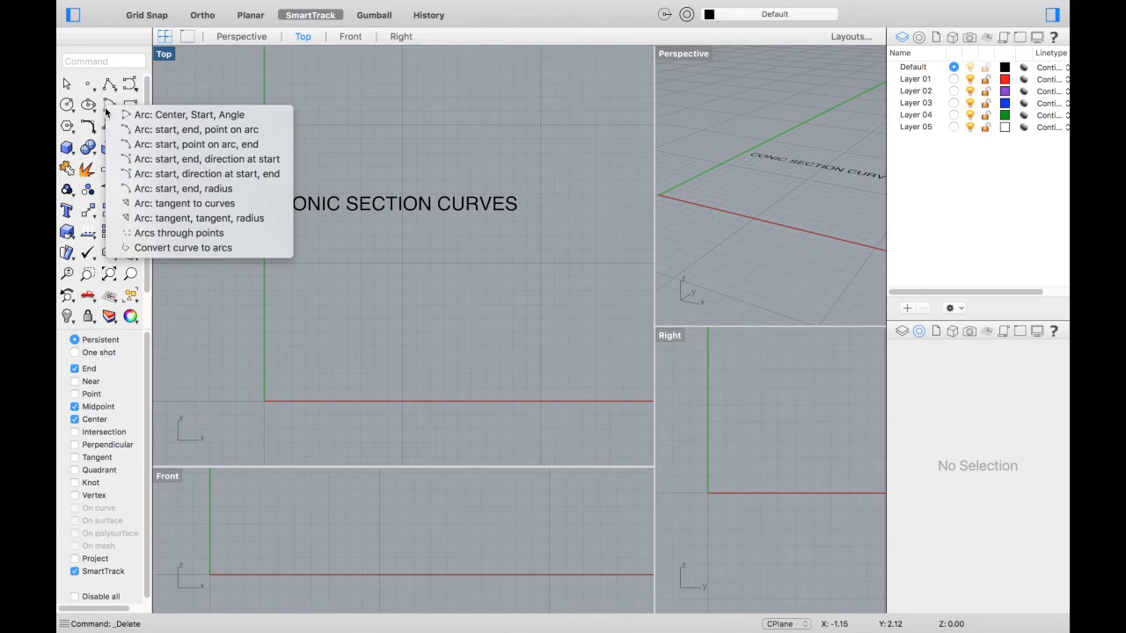
mouse_move(190, 115)
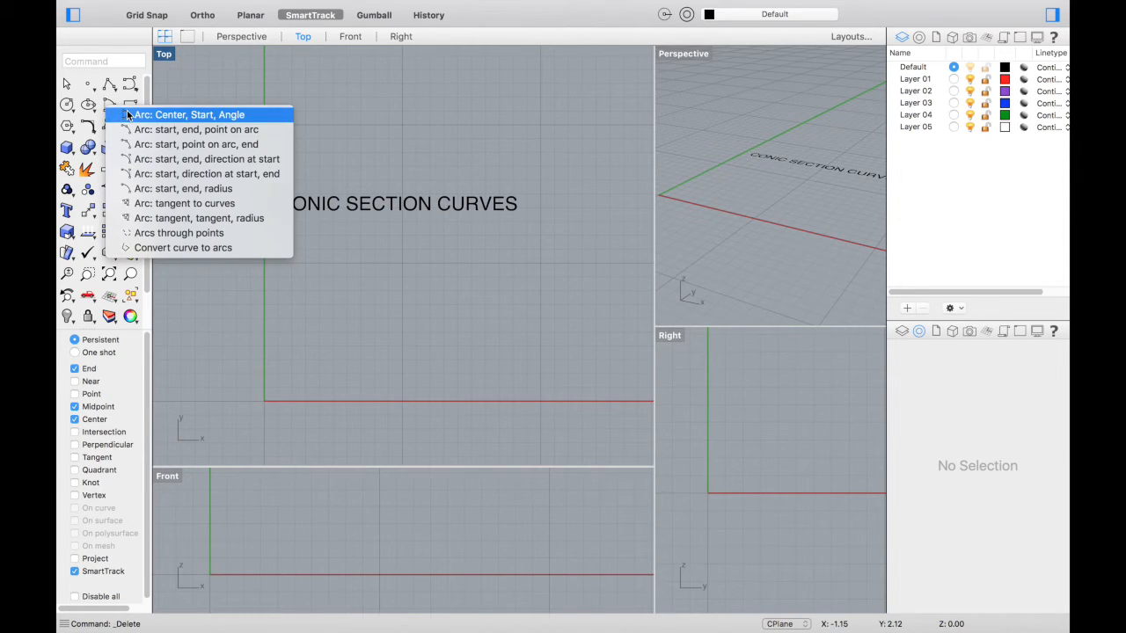
mouse_move(185, 203)
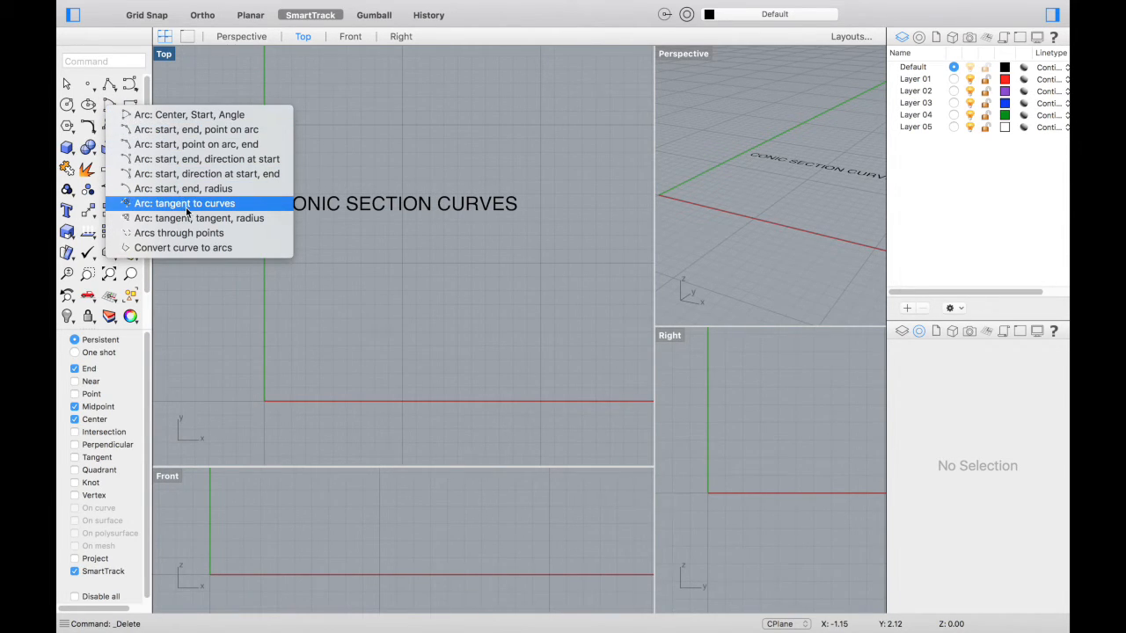
mouse_move(183, 188)
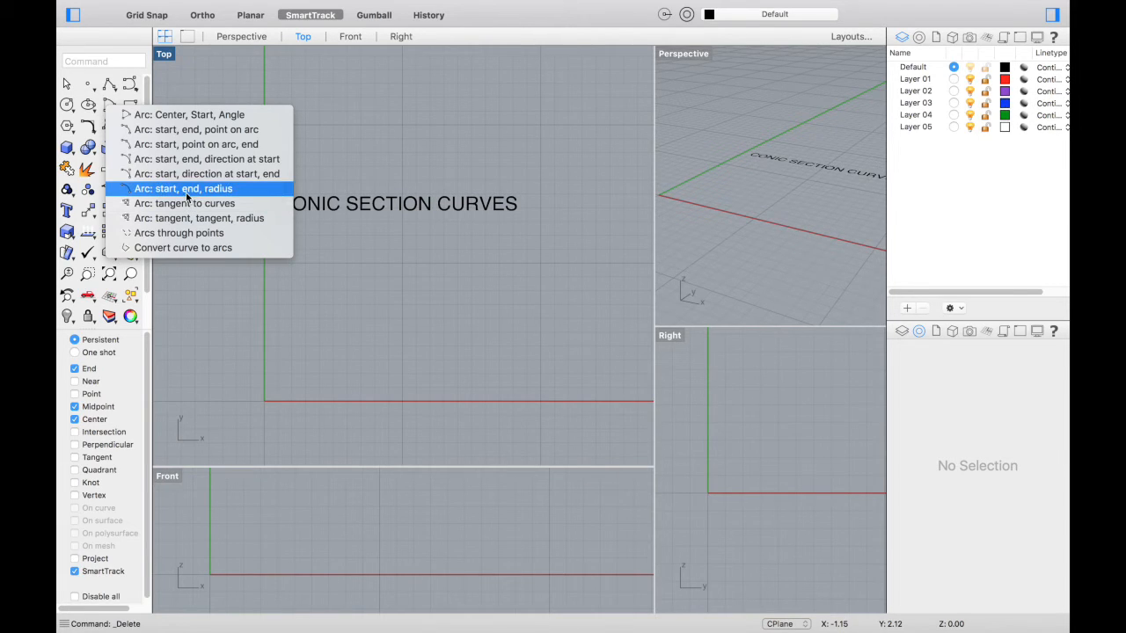
left_click(183, 188)
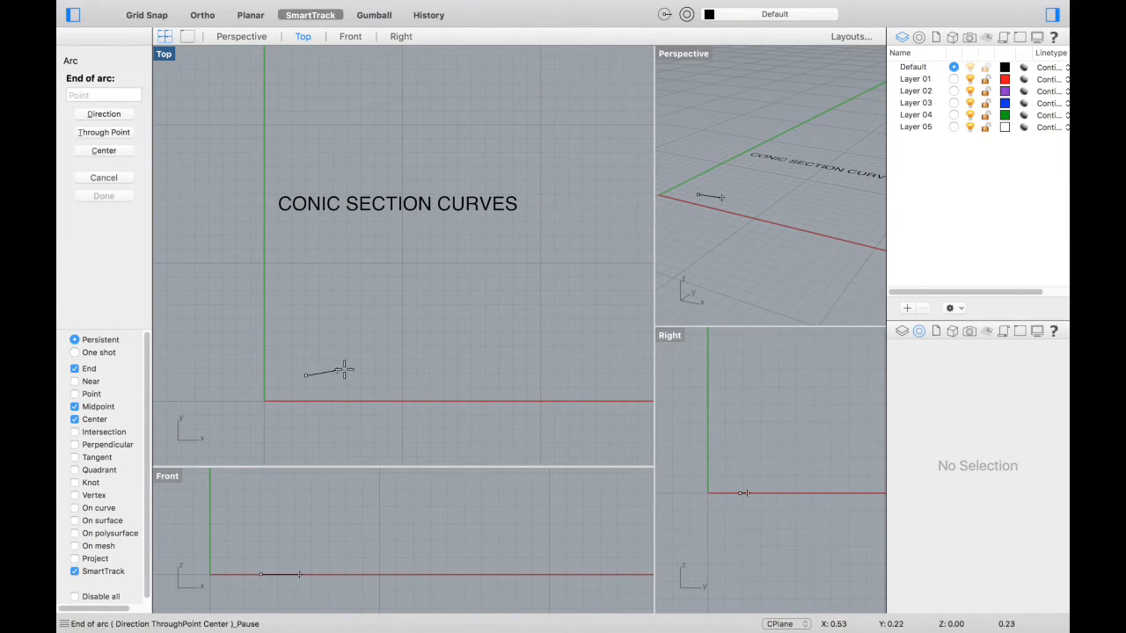
left_click(414, 328)
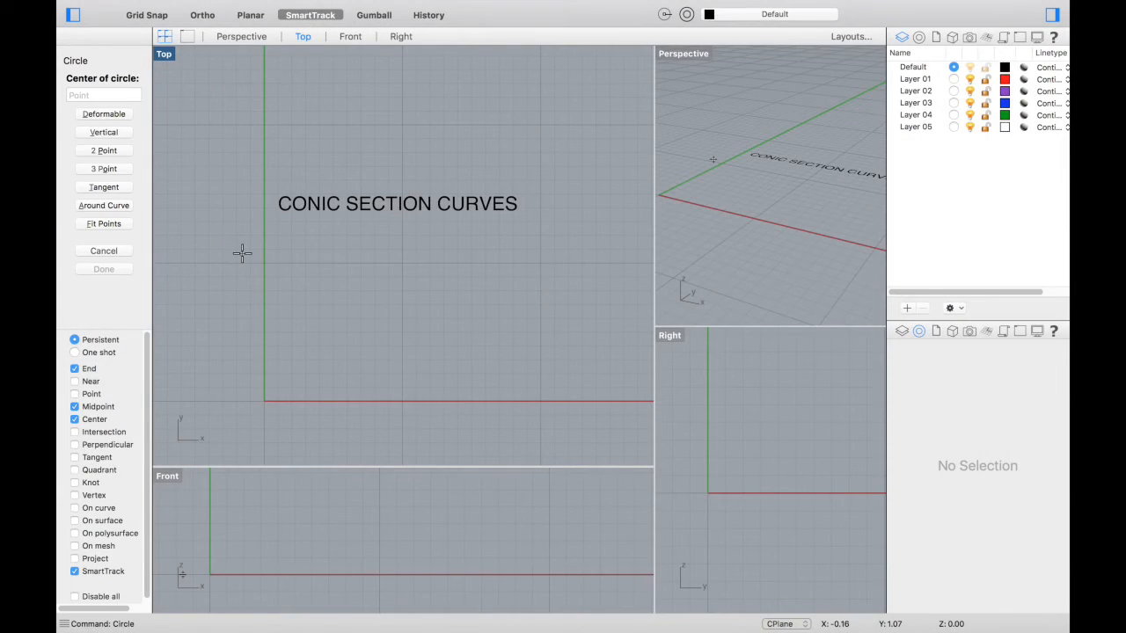
- Draw a small circle by placing its centre and radius point
left_click(242, 253)
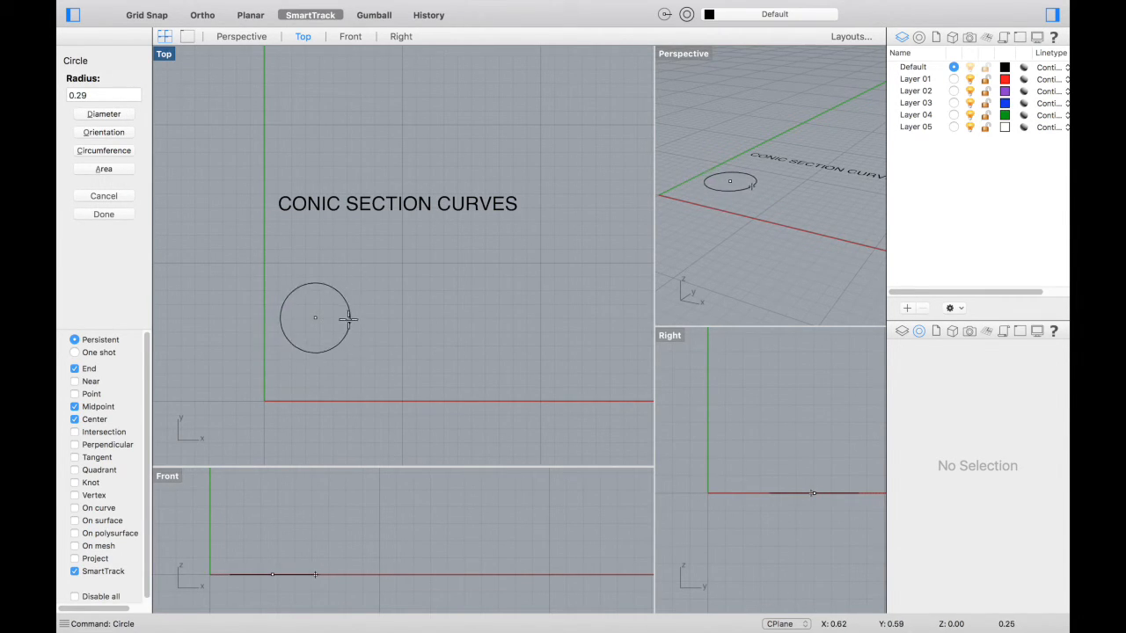
left_click(104, 114)
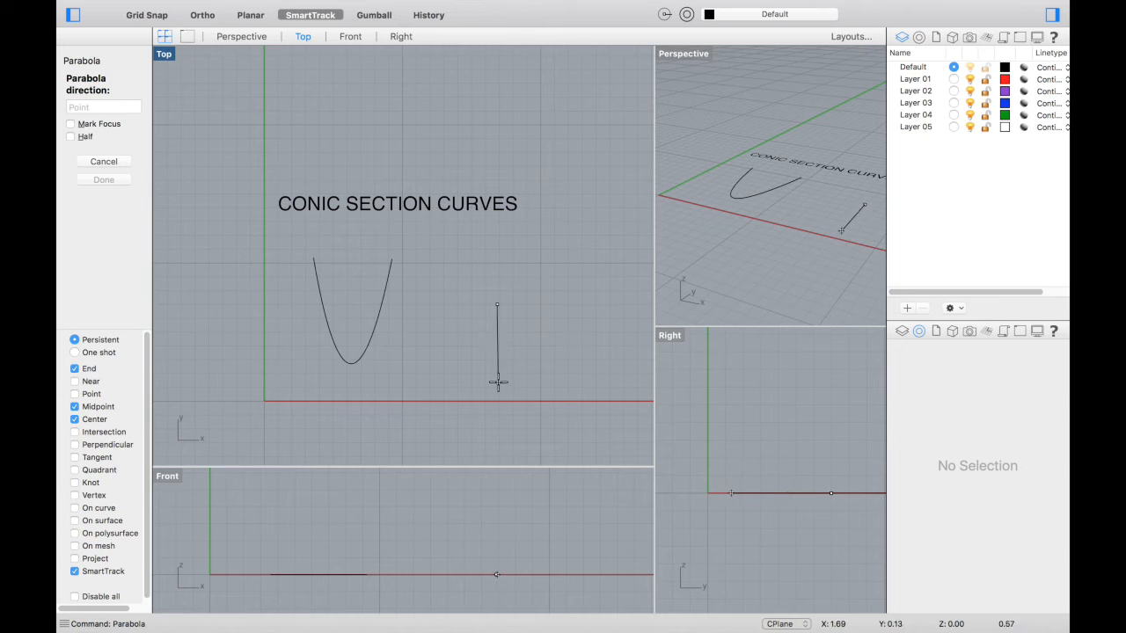
- Set the arched parabola's direction and end point, then select it
left_click(497, 303)
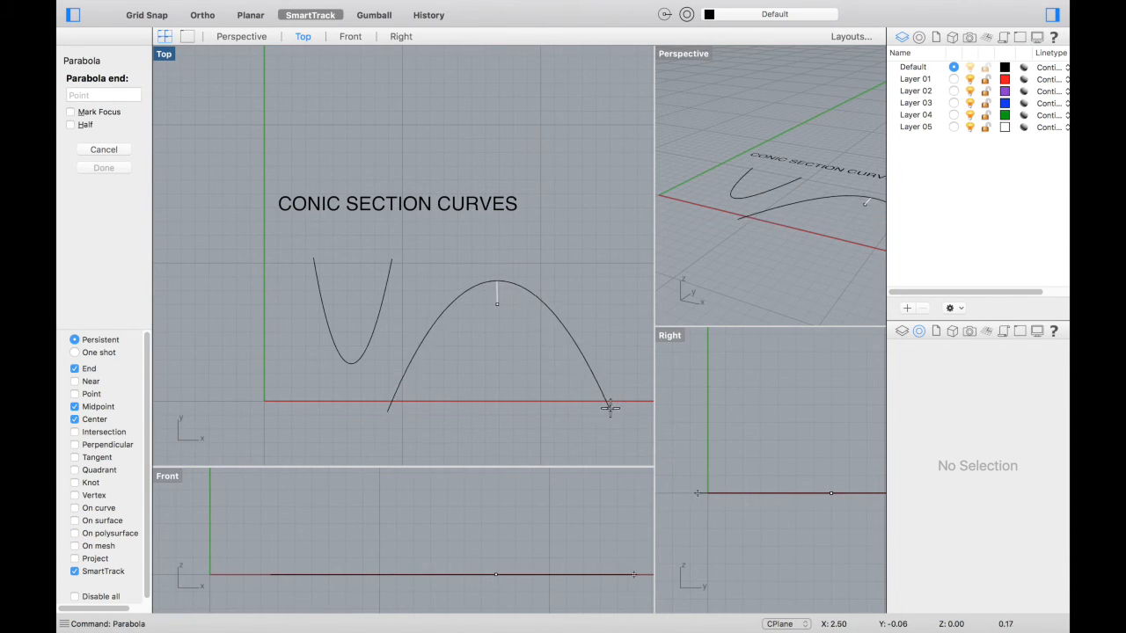
left_click(611, 409)
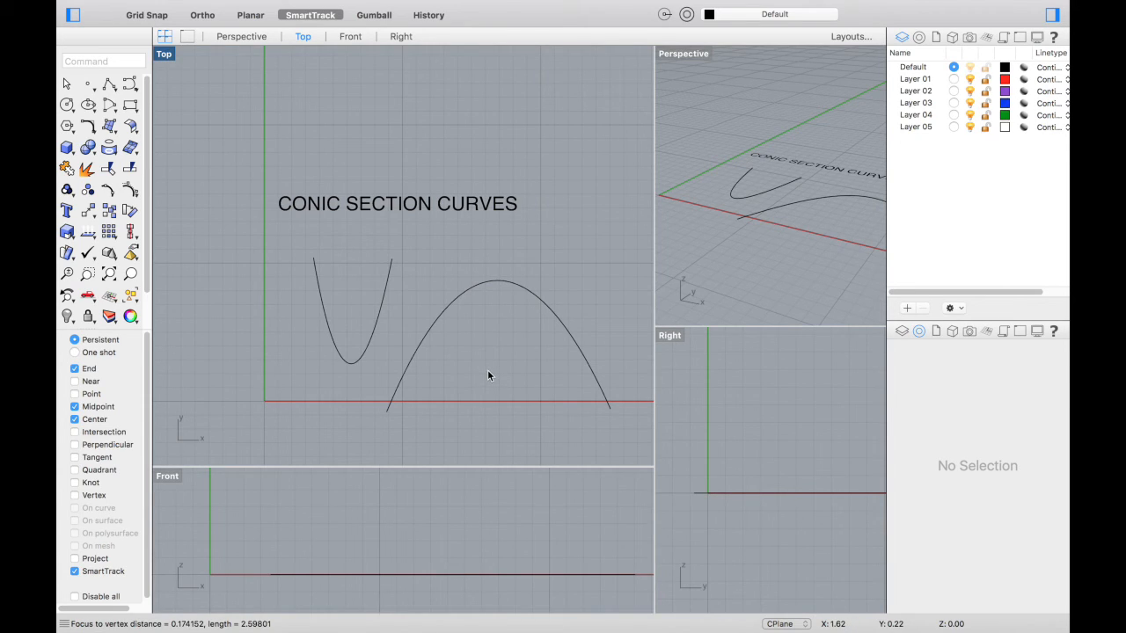
left_click(436, 334)
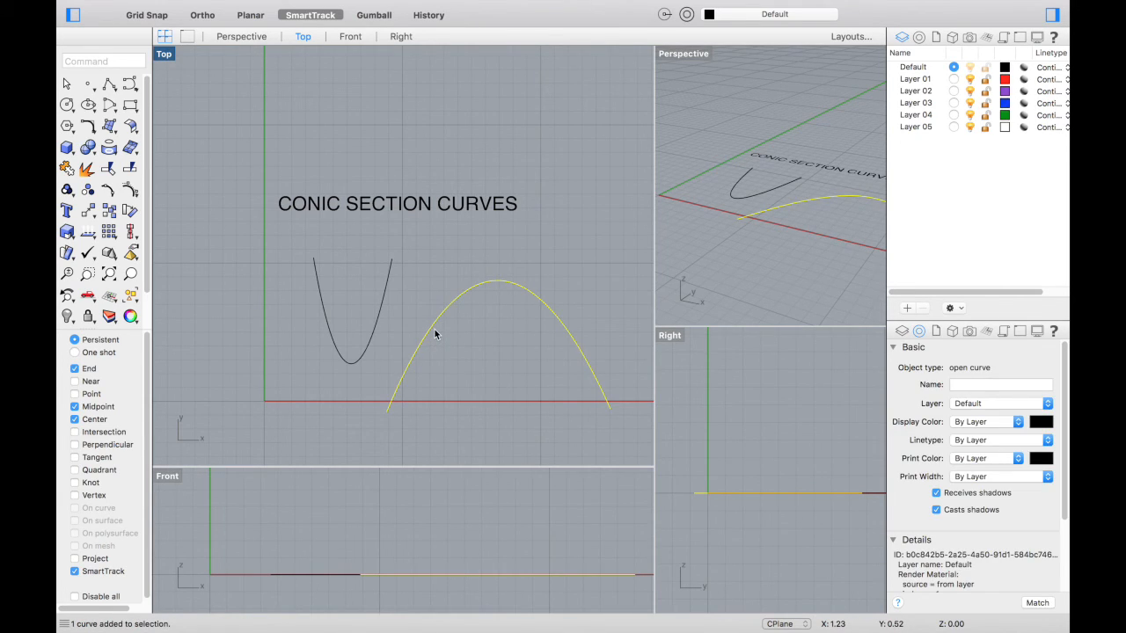